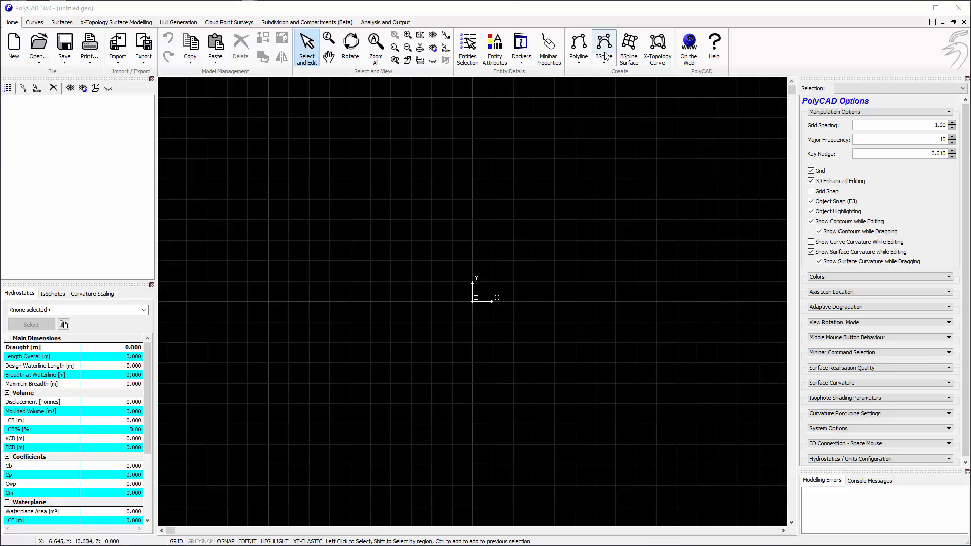
Draw a zigzag polyline with two peaks by placing points across the viewport
left_click(578, 43)
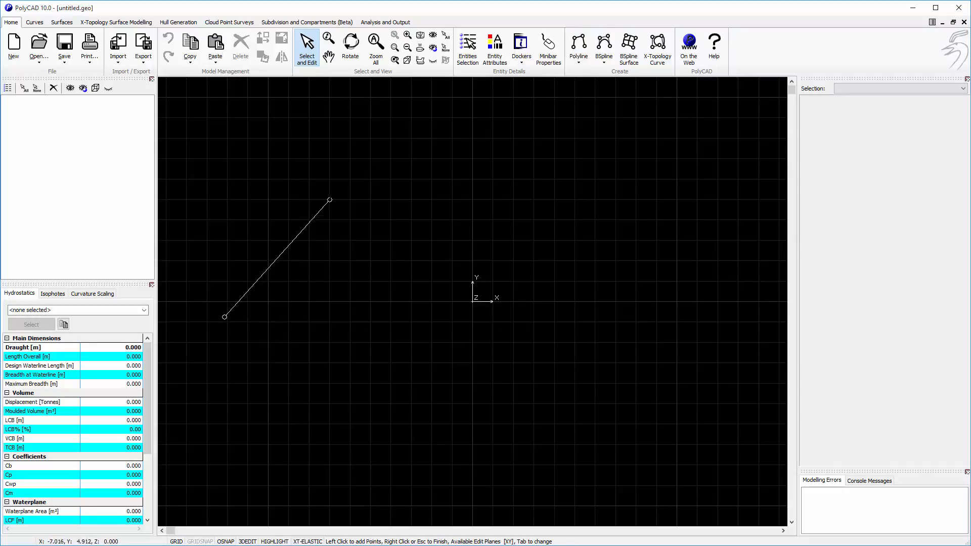
left_click(433, 322)
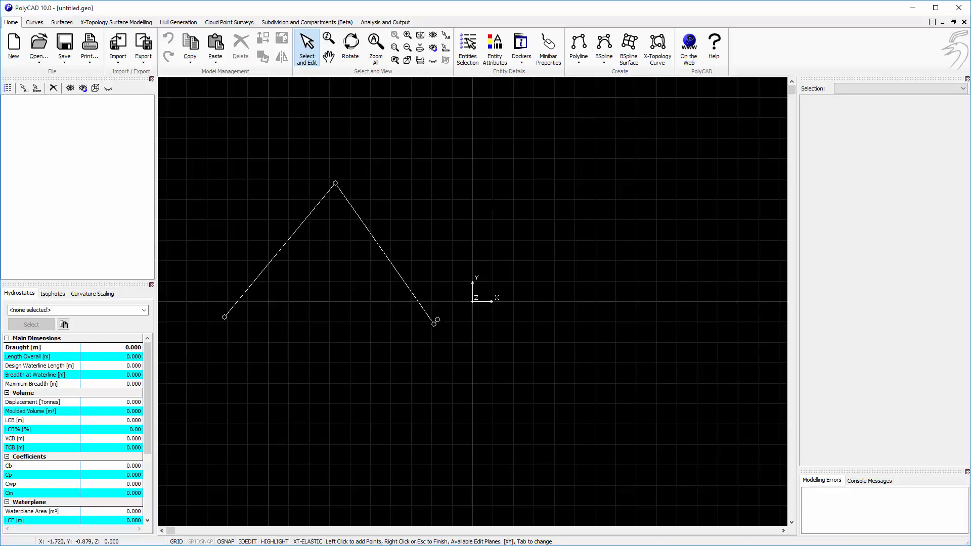
left_click(665, 305)
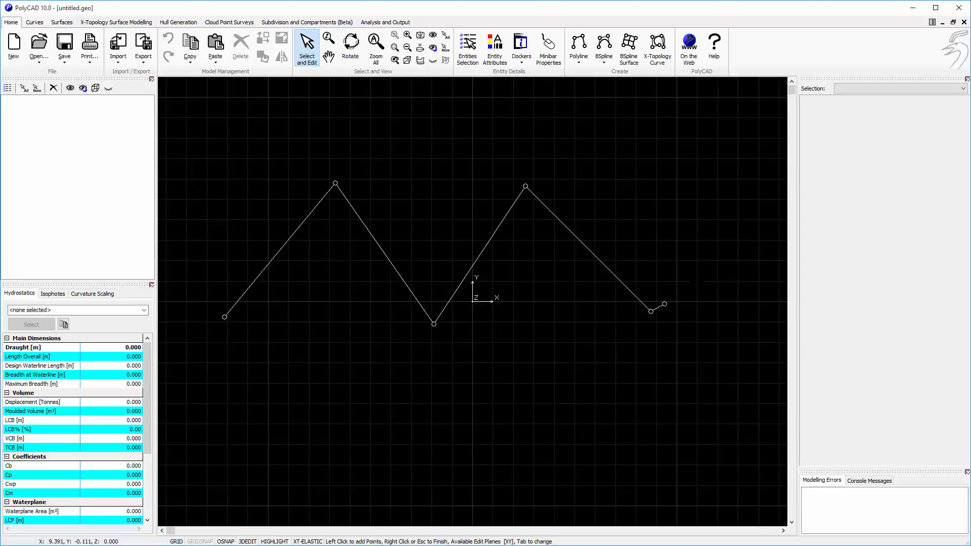
left_click(684, 212)
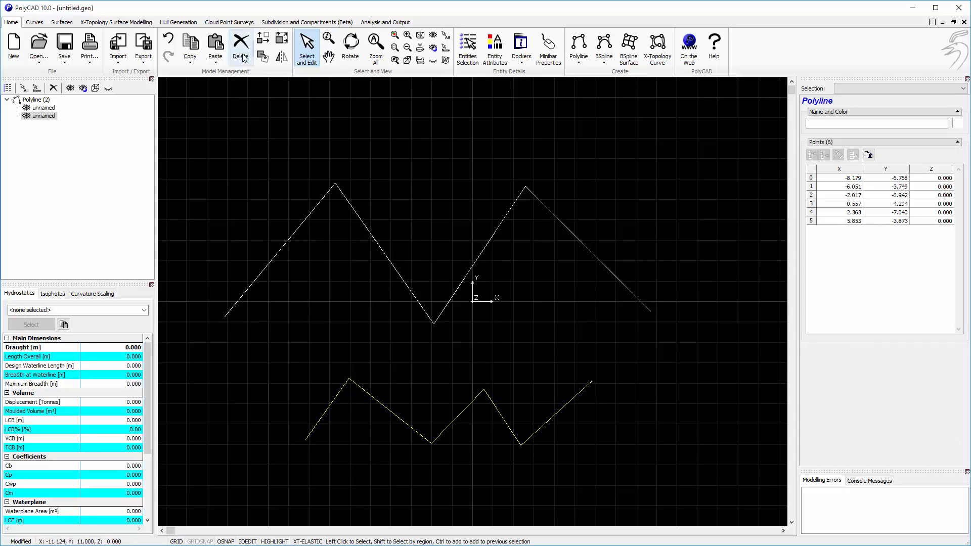
Delete the lower polyline and select the remaining upper zigzag for editing
left_click(240, 46)
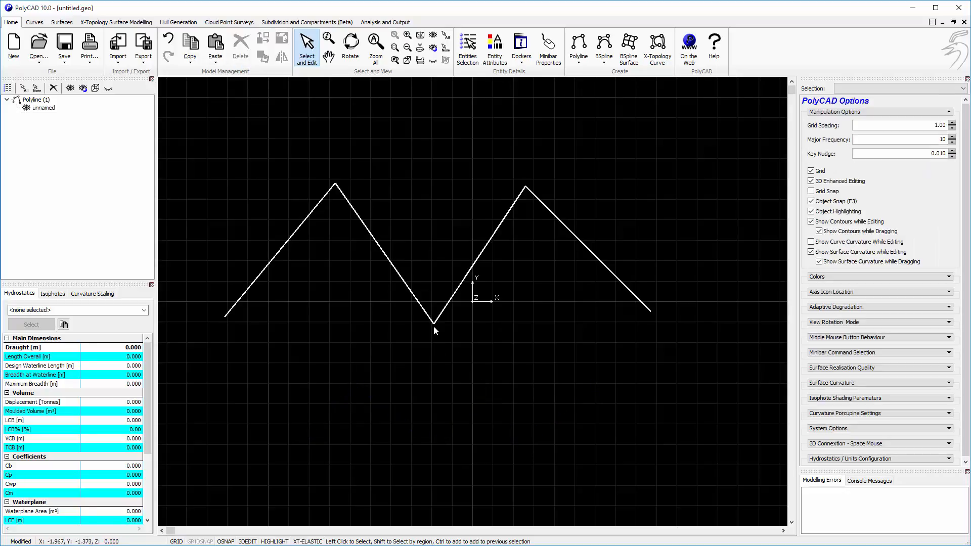
right_click(433, 331)
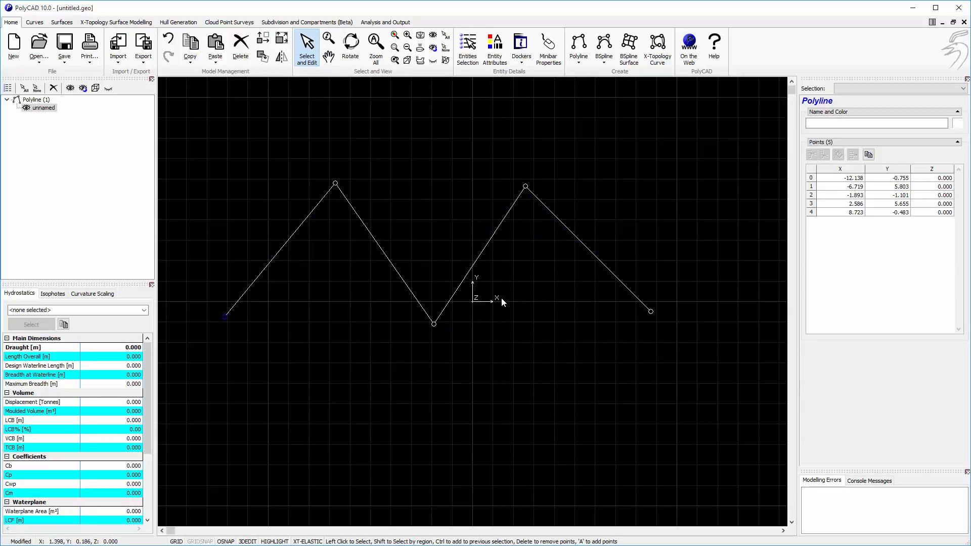
mouse_move(350, 207)
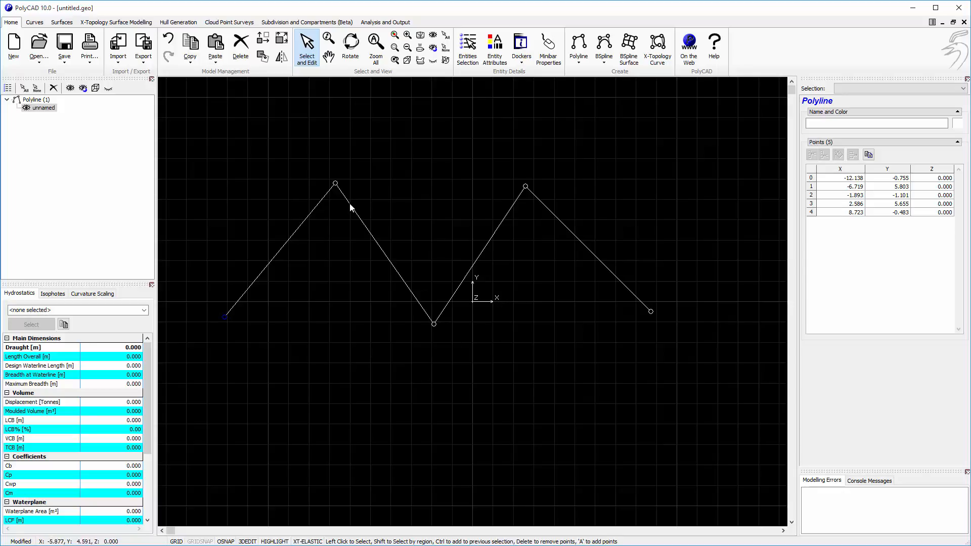
Reposition both zigzag peaks and place the end point at X 10, Y -1
left_click_drag(334, 183, 340, 221)
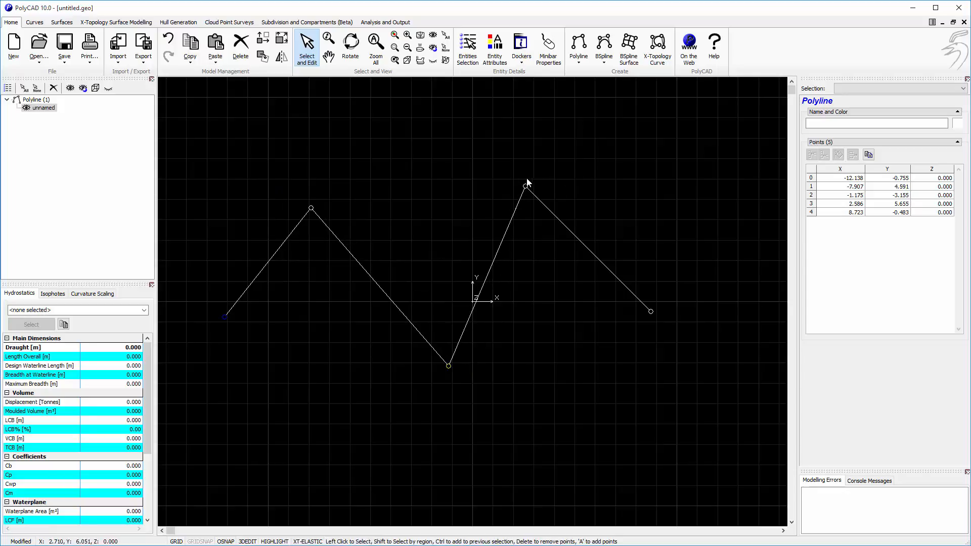
left_click_drag(526, 188, 565, 191)
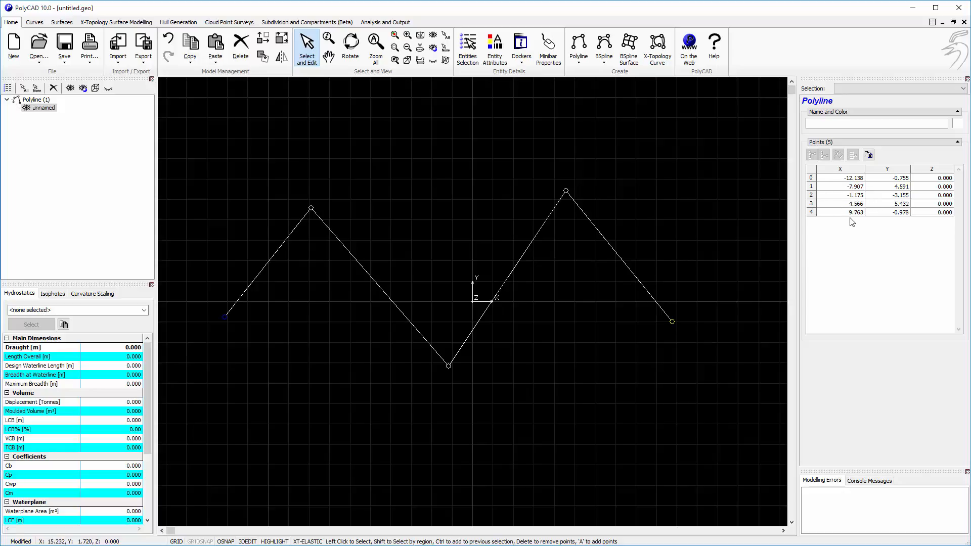
type("10.000")
type("-1.000")
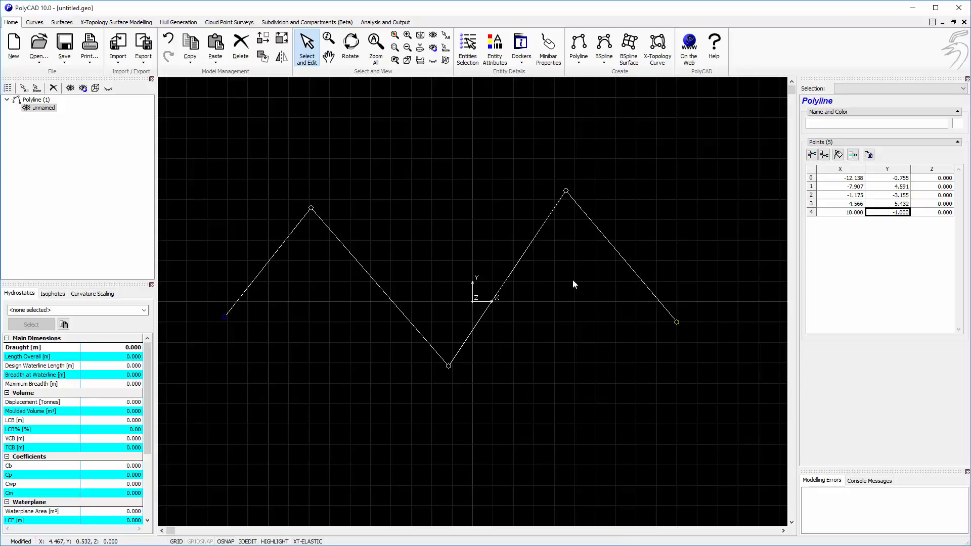
left_click_drag(566, 191, 592, 188)
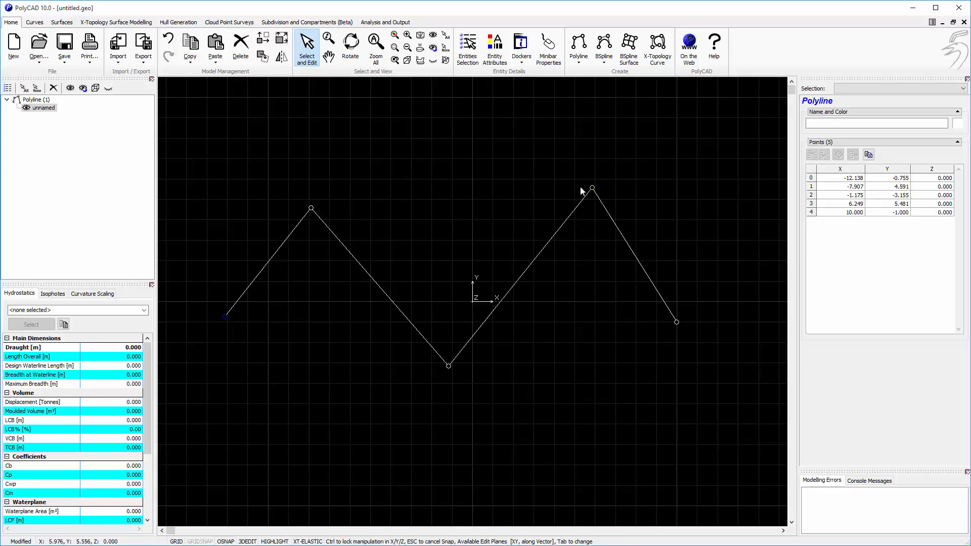
left_click_drag(591, 188, 543, 191)
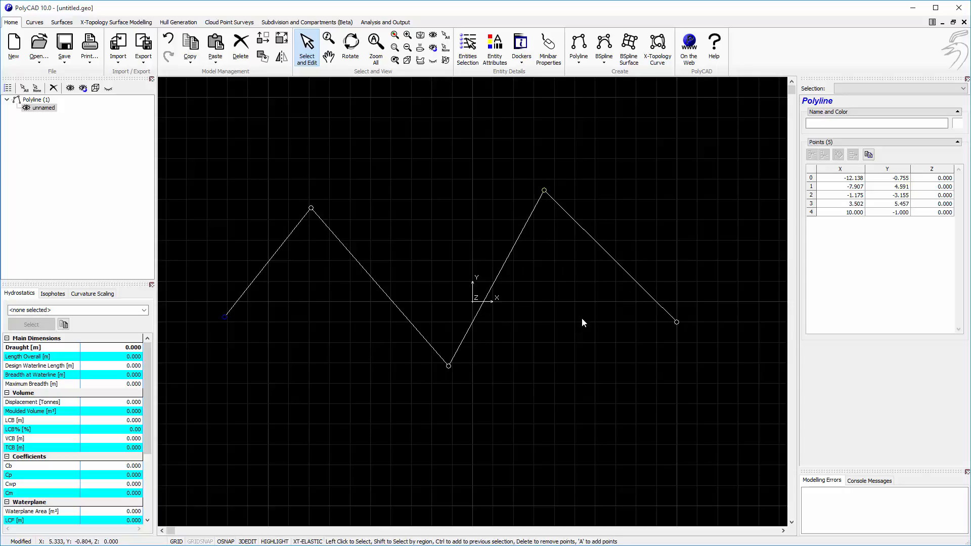
mouse_move(485, 360)
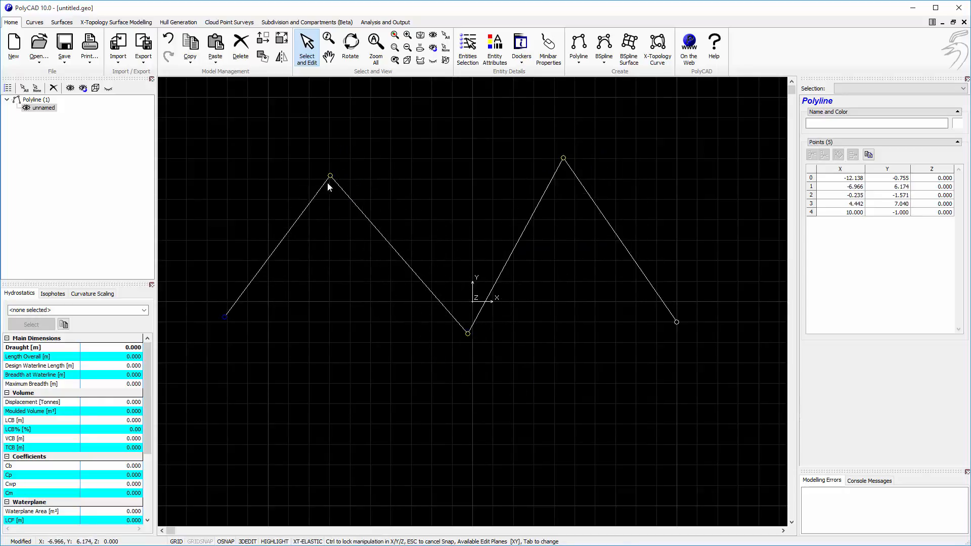
Raise the first peak higher and set it back toward the left
left_click_drag(330, 177, 308, 208)
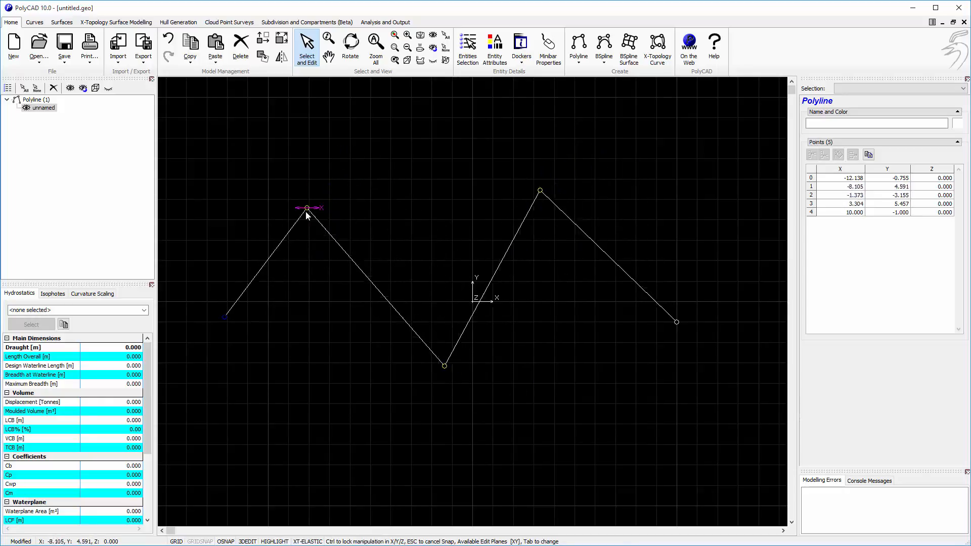
left_click_drag(307, 207, 310, 161)
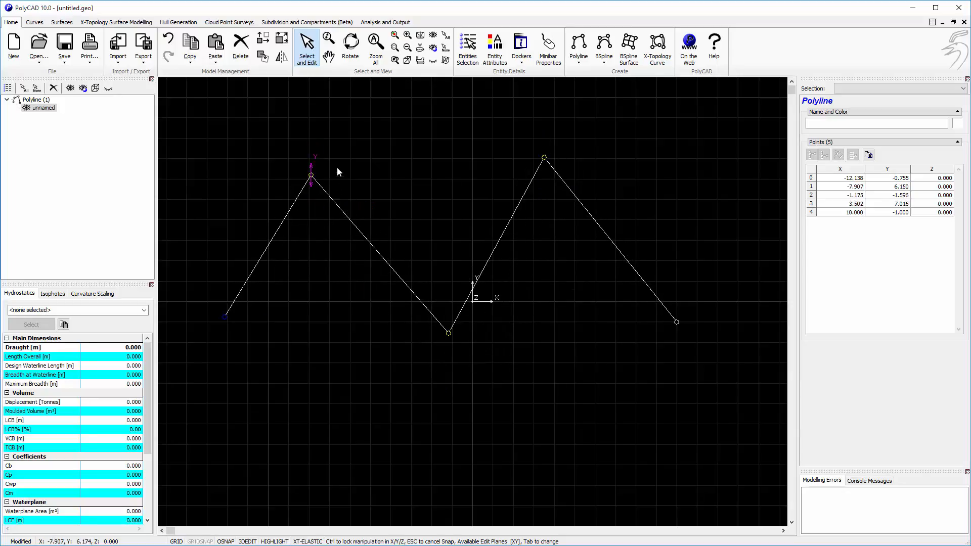
left_click_drag(311, 175, 337, 208)
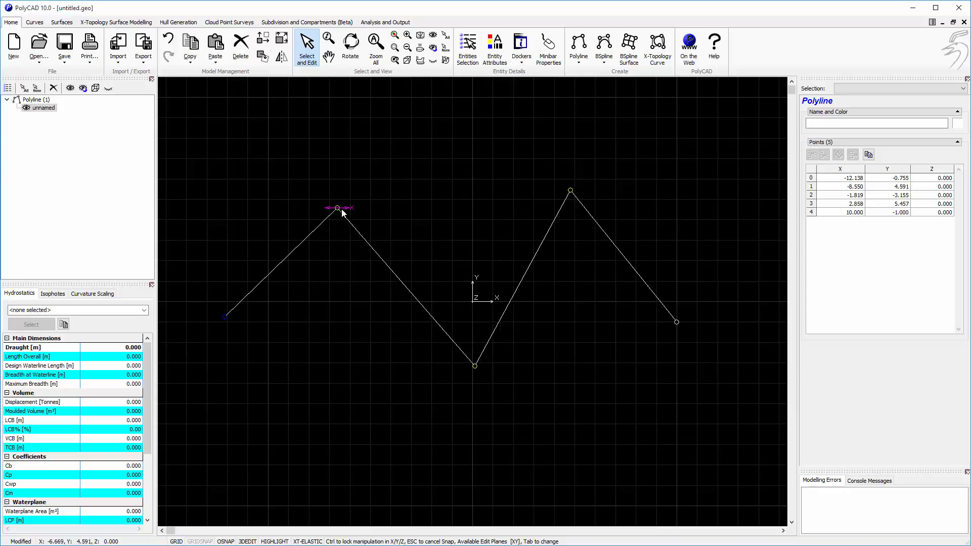
left_click_drag(336, 208, 369, 208)
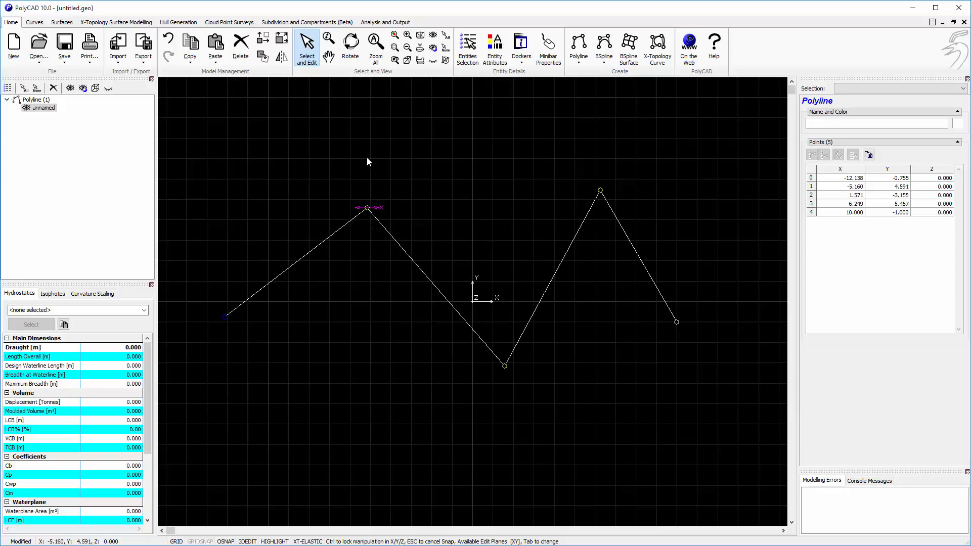
left_click_drag(369, 207, 311, 137)
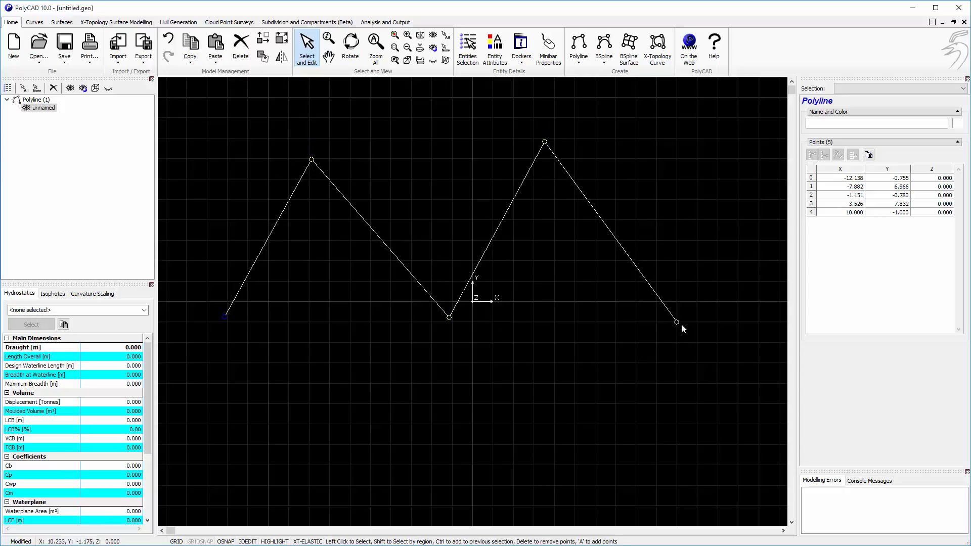
Move the end point slightly beyond X 10, to about (10.505, -1)
left_click_drag(675, 322, 700, 354)
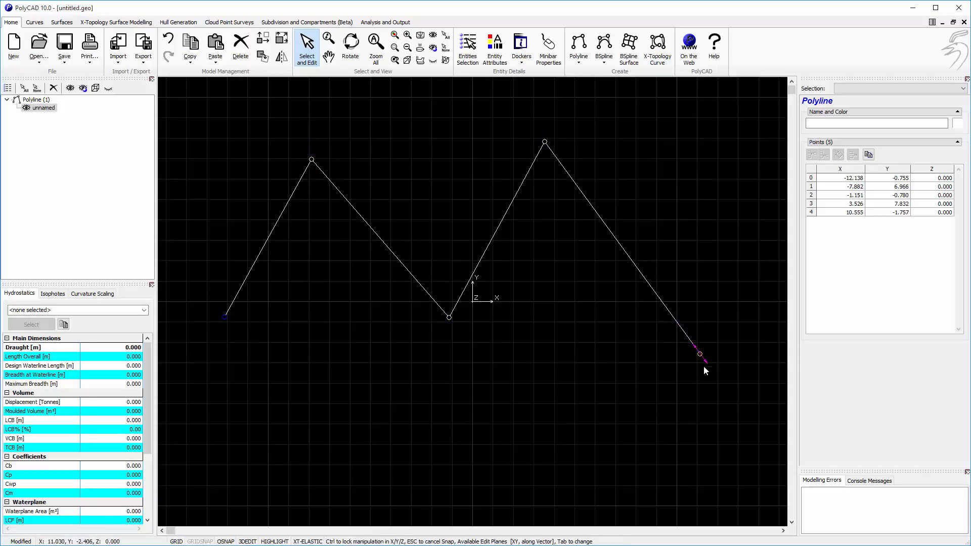
left_click_drag(700, 354, 658, 322)
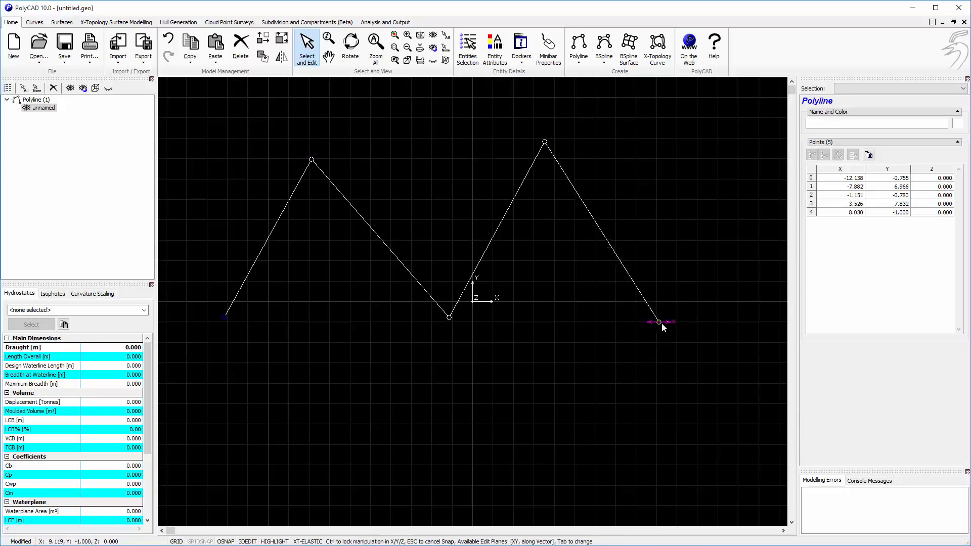
left_click_drag(658, 323, 687, 322)
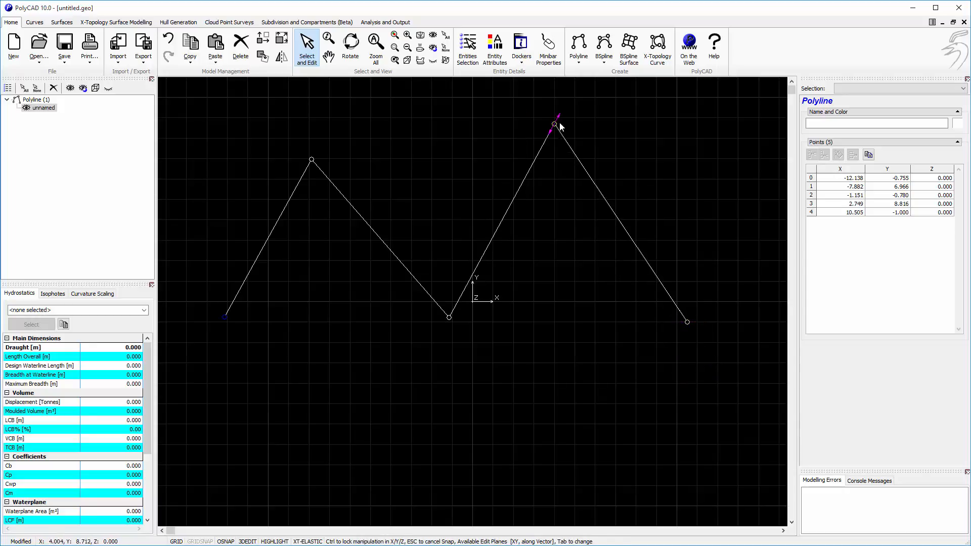
Raise the second peak and settle it at about (4.57, 7.83)
left_click_drag(554, 124, 543, 142)
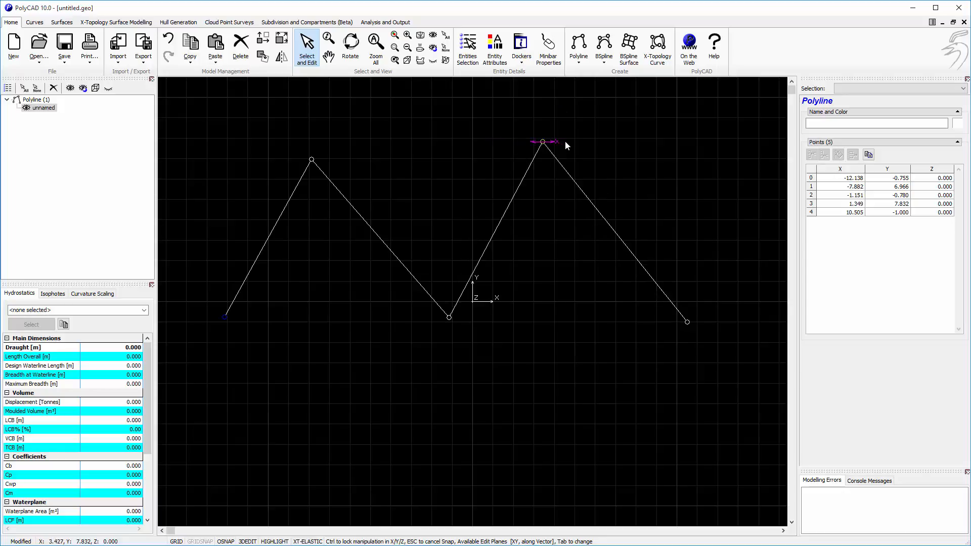
left_click_drag(543, 142, 582, 141)
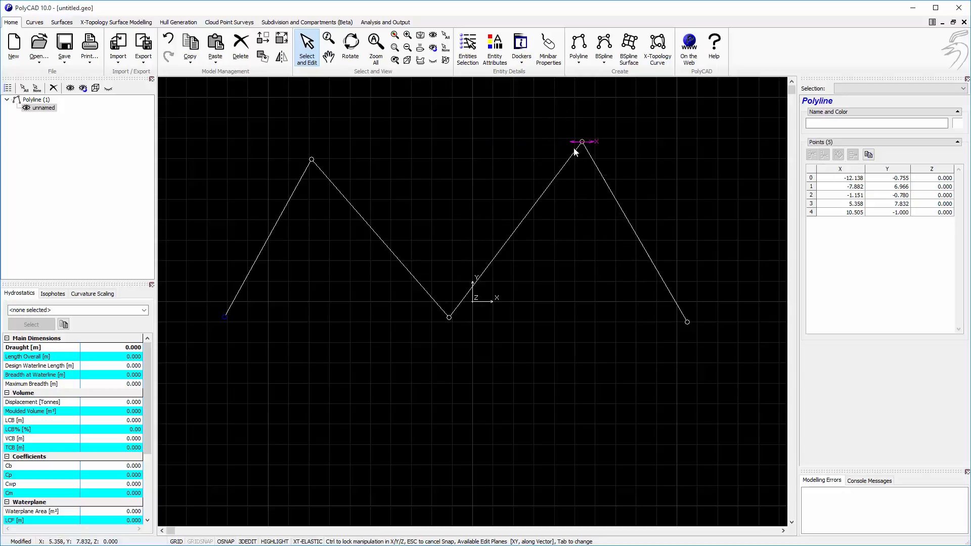
left_click_drag(581, 141, 565, 142)
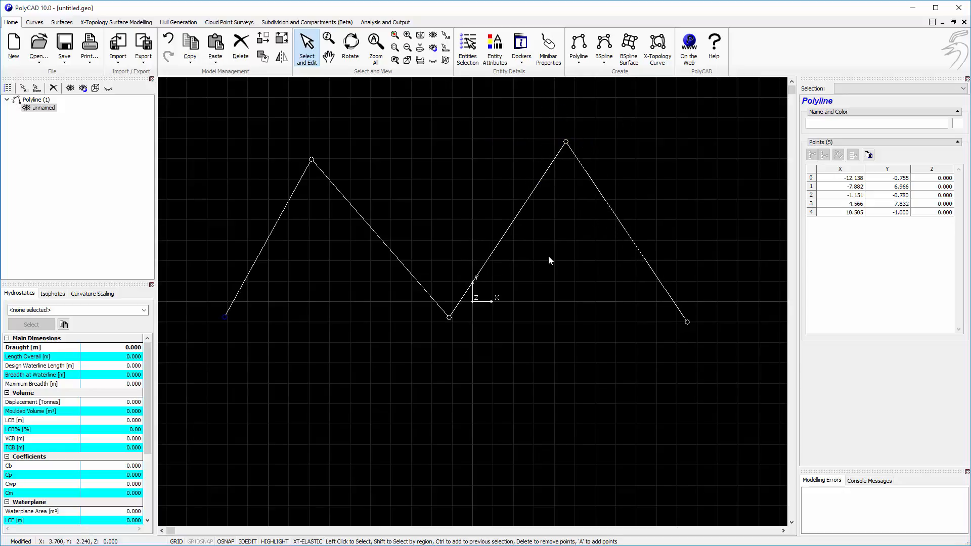
Nudge the valley vertex, then delete it so the two peaks join directly
left_click_drag(447, 317, 464, 329)
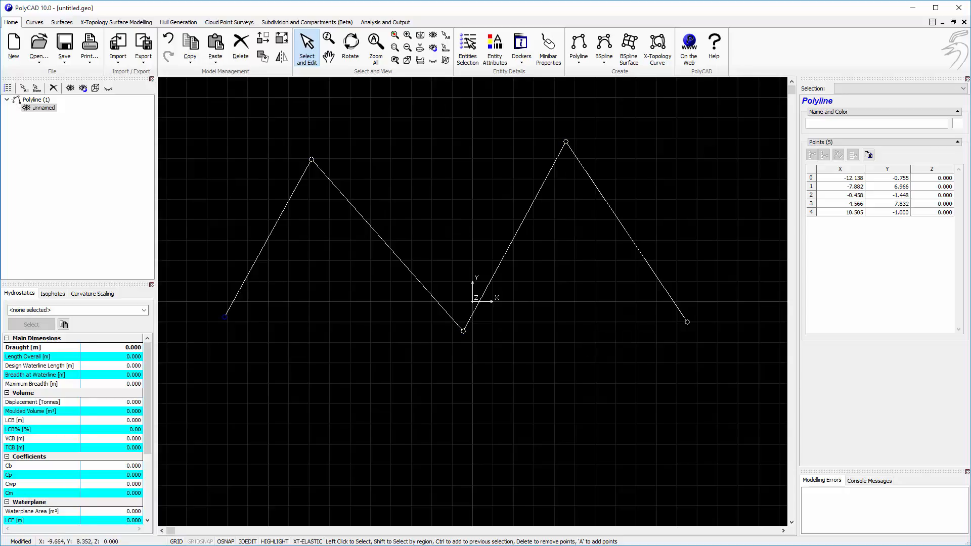
mouse_move(311, 154)
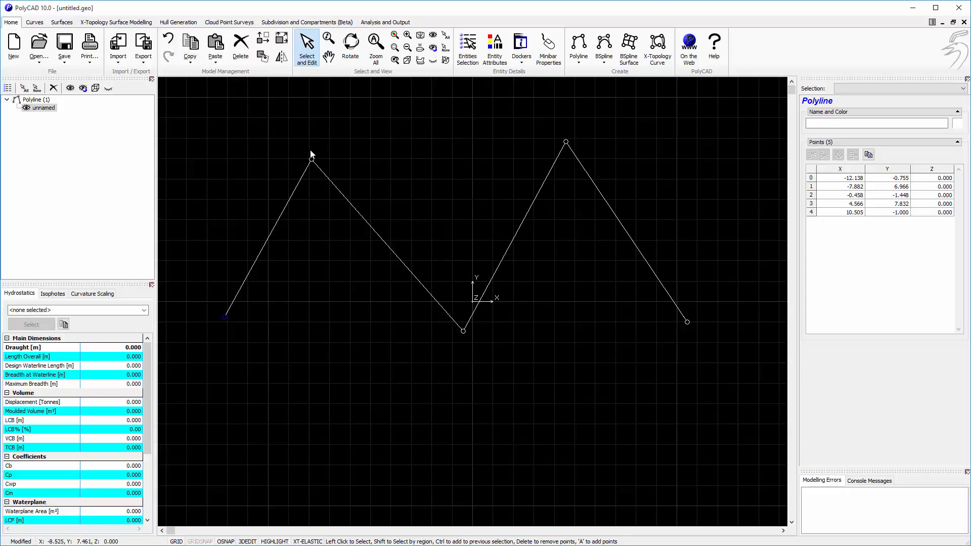
left_click_drag(302, 145, 483, 339)
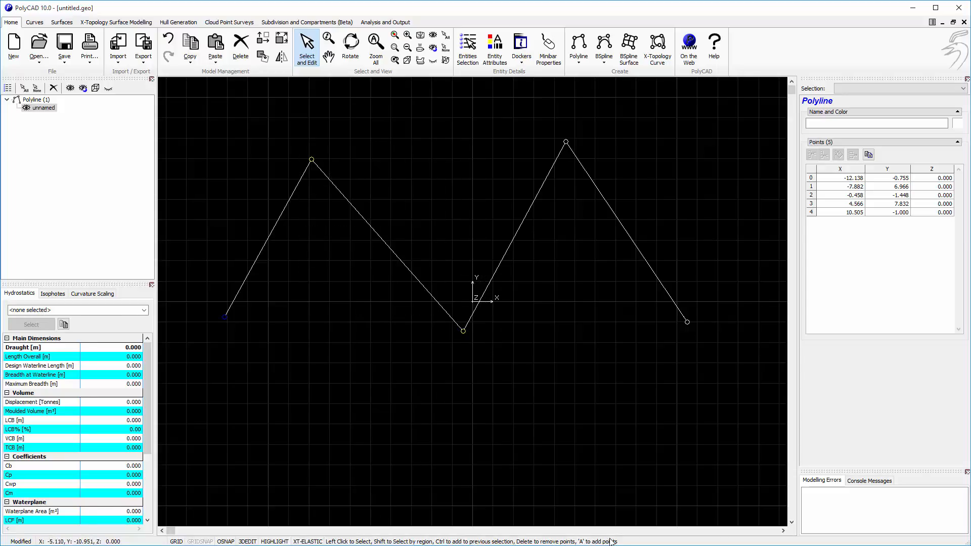
mouse_move(391, 438)
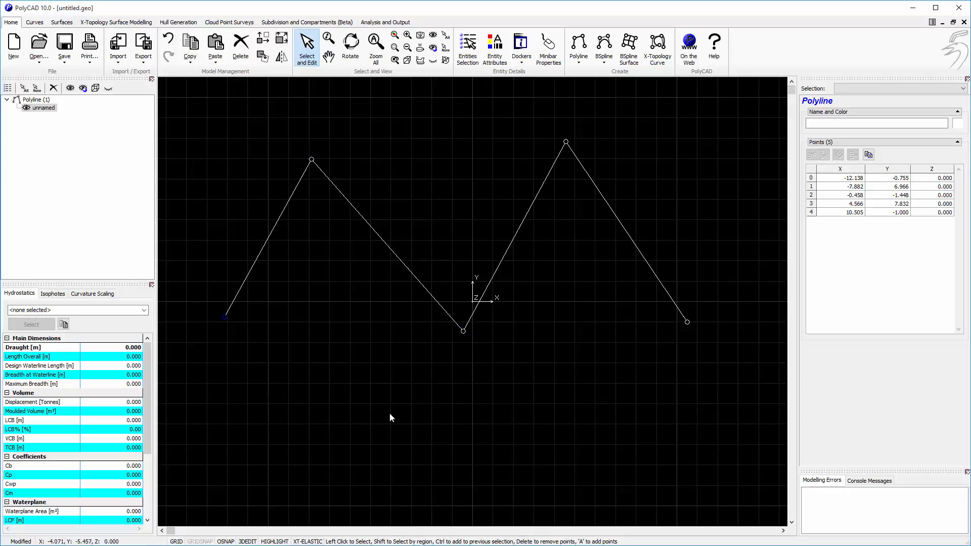
mouse_move(379, 445)
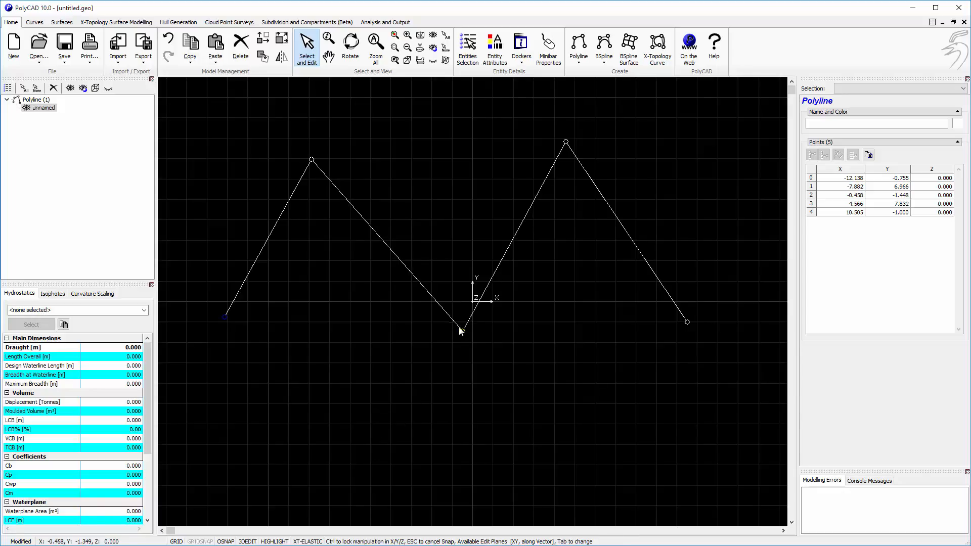
left_click_drag(461, 329, 450, 305)
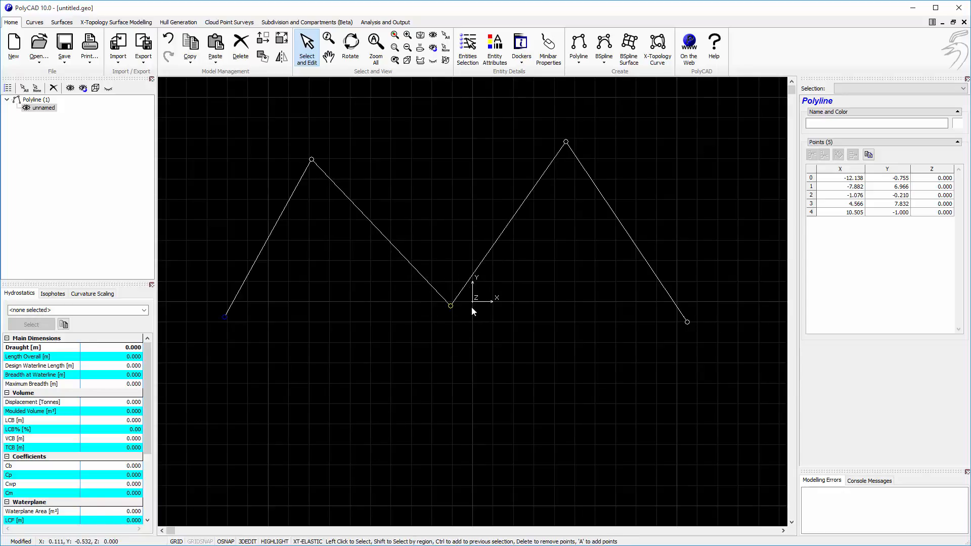
right_click(472, 311)
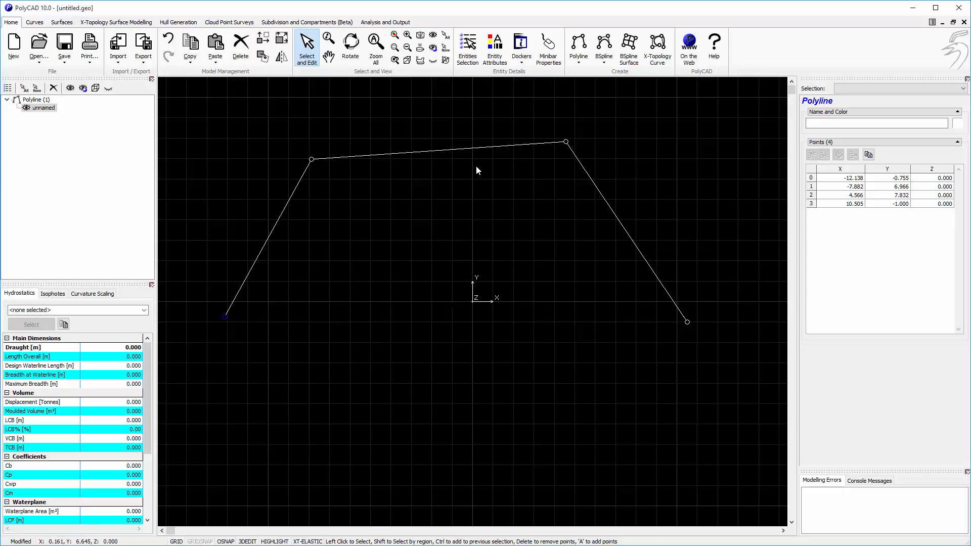
mouse_move(518, 212)
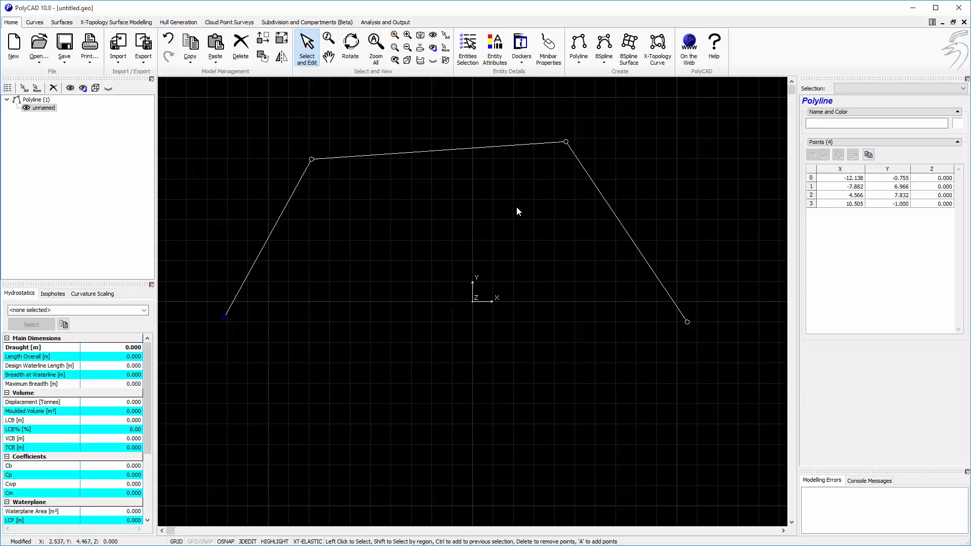
mouse_move(467, 210)
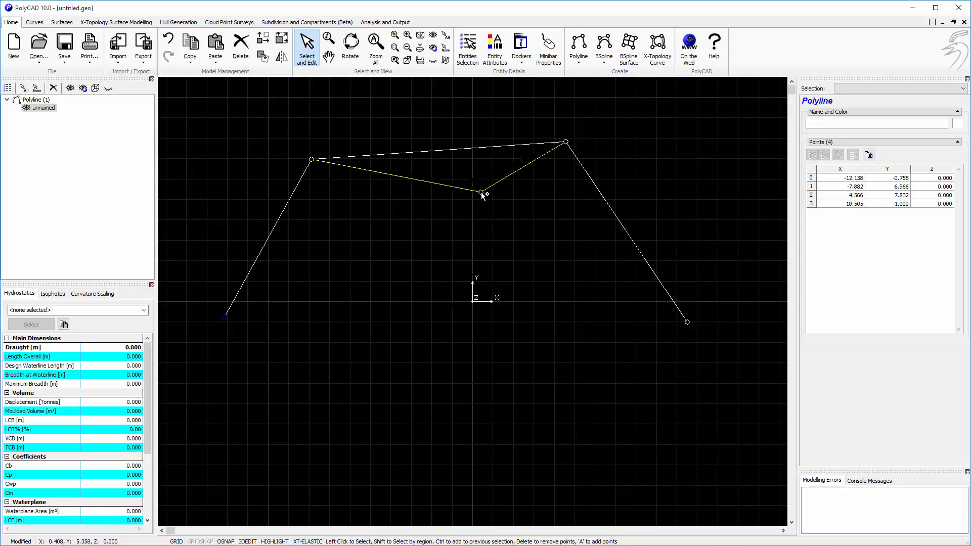
Insert a vertex on the top edge, creating a shallow dip between the peaks
left_click_drag(482, 192, 313, 259)
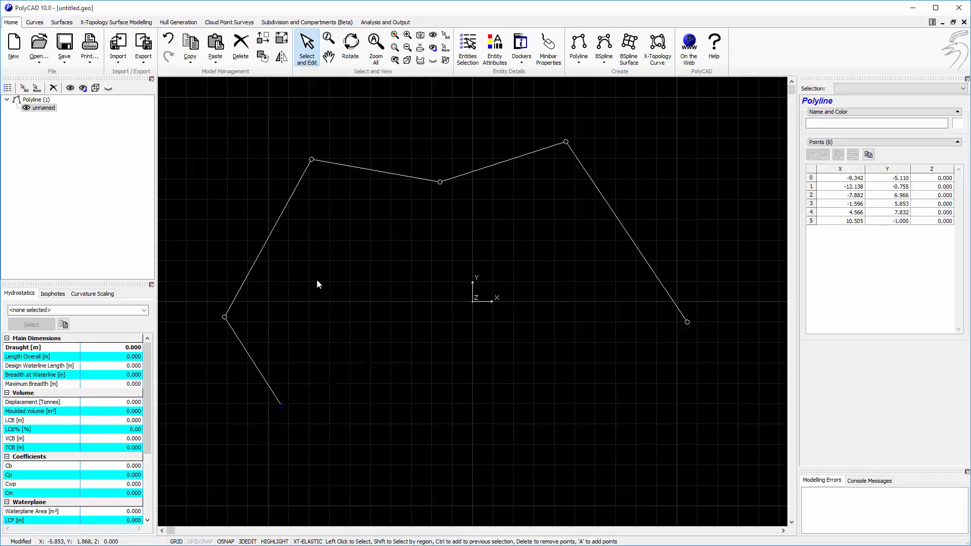
mouse_move(608, 248)
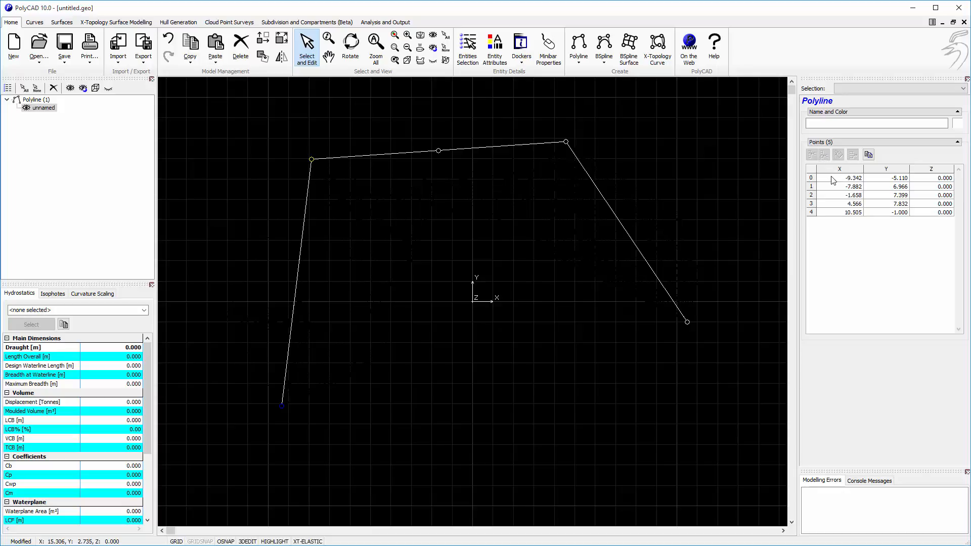
Add a vertex on the left edge and pick it in the Points table for coordinate editing
left_click(296, 283)
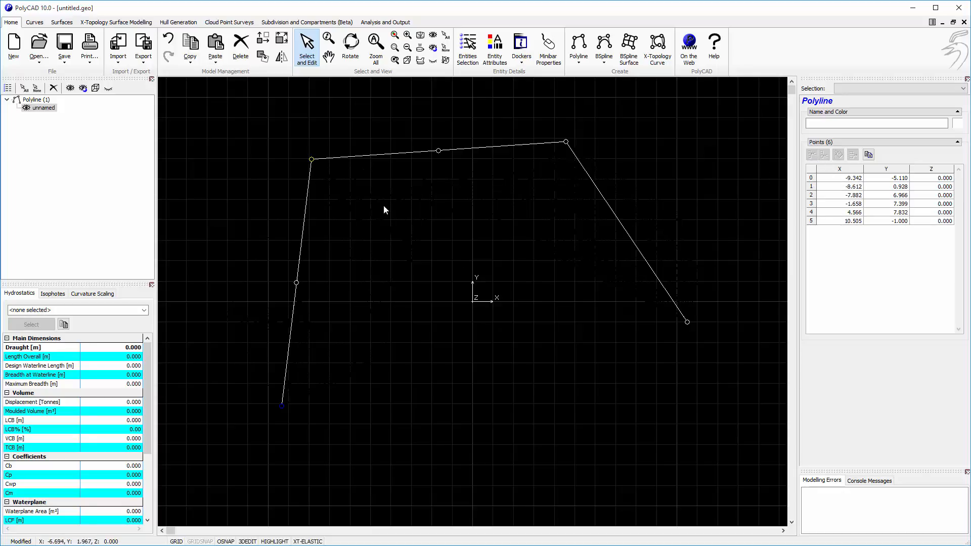
mouse_move(348, 254)
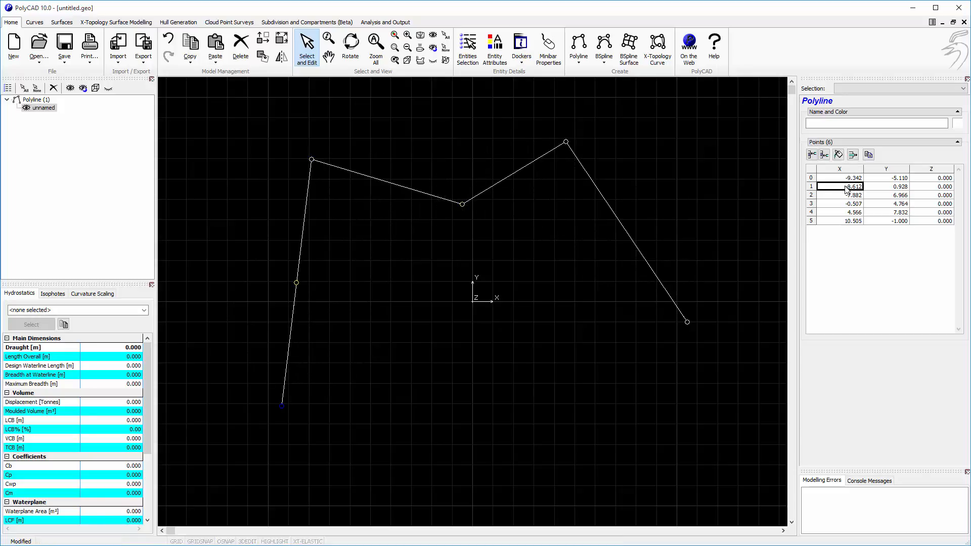
left_click(853, 154)
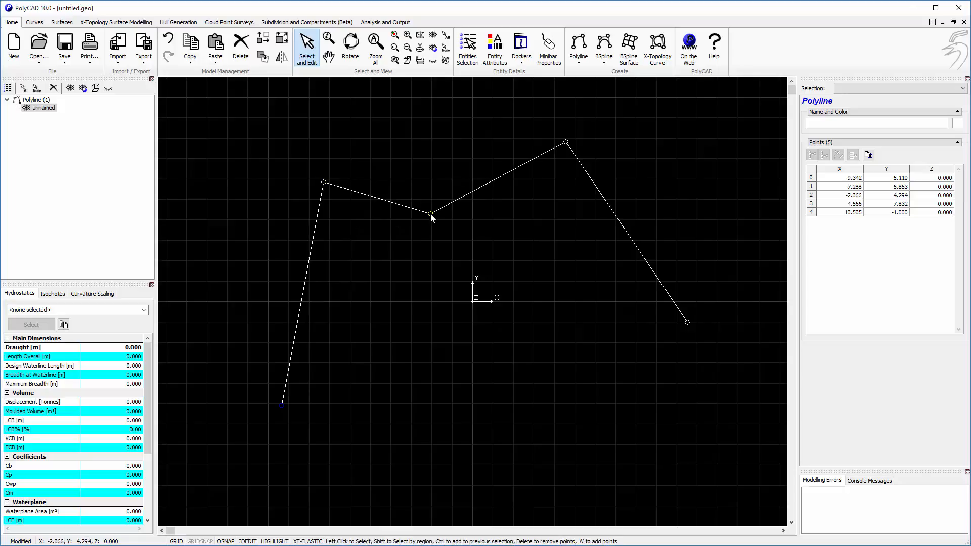
mouse_move(435, 224)
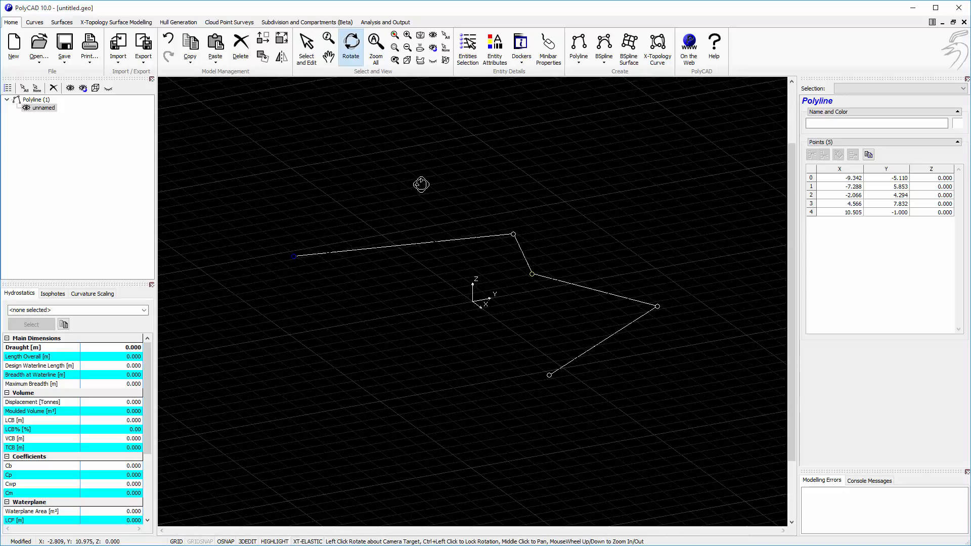
Set all points' Z to 5, then lift the middle dip vertex to Z 5.5
left_click(306, 46)
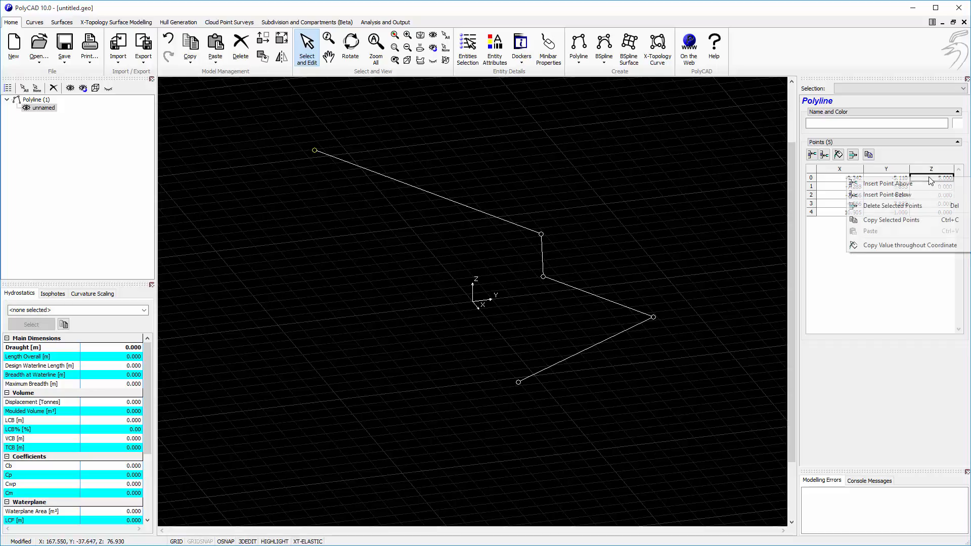
mouse_move(908, 246)
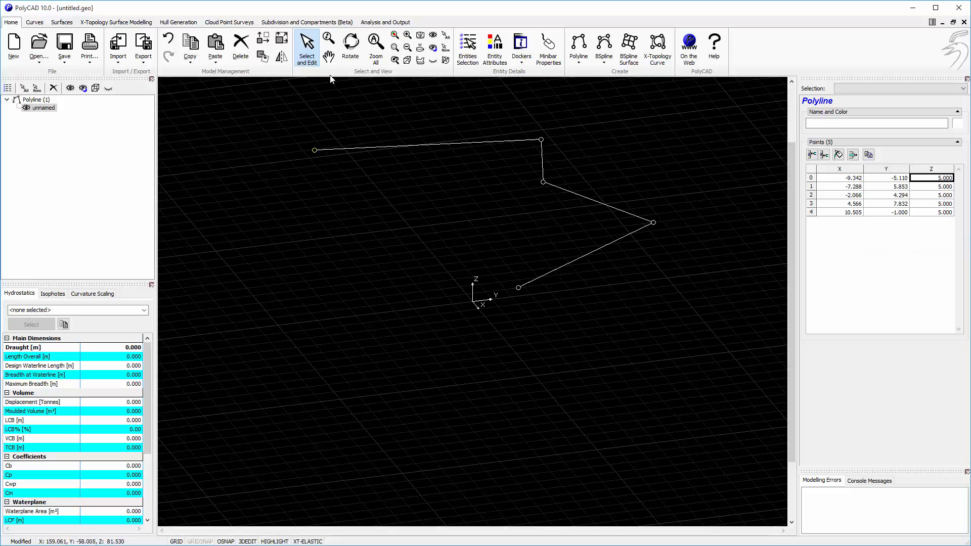
left_click(350, 46)
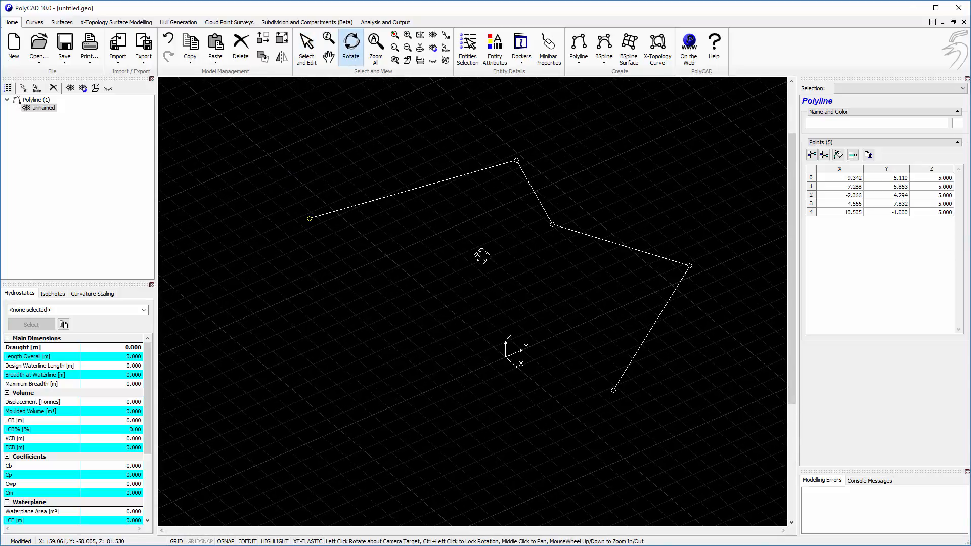
left_click(306, 43)
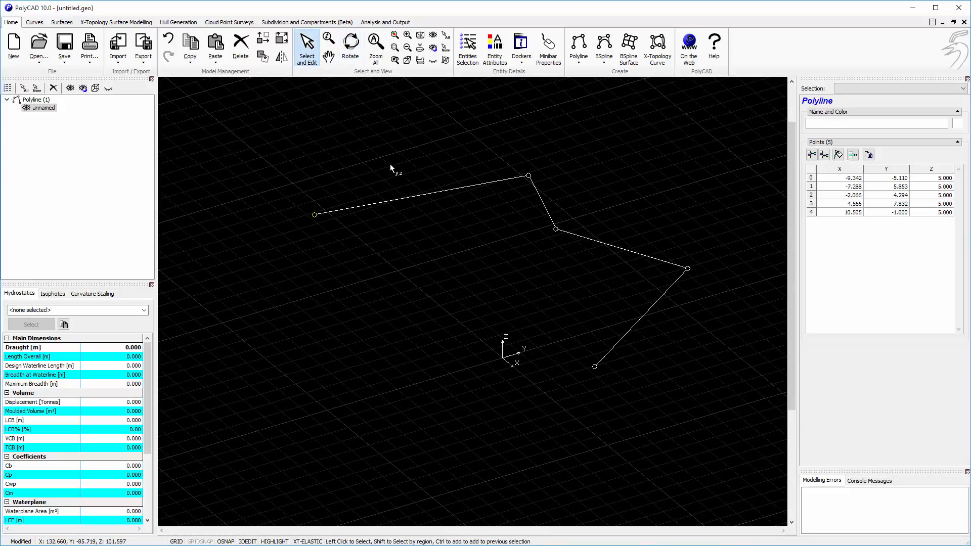
mouse_move(490, 213)
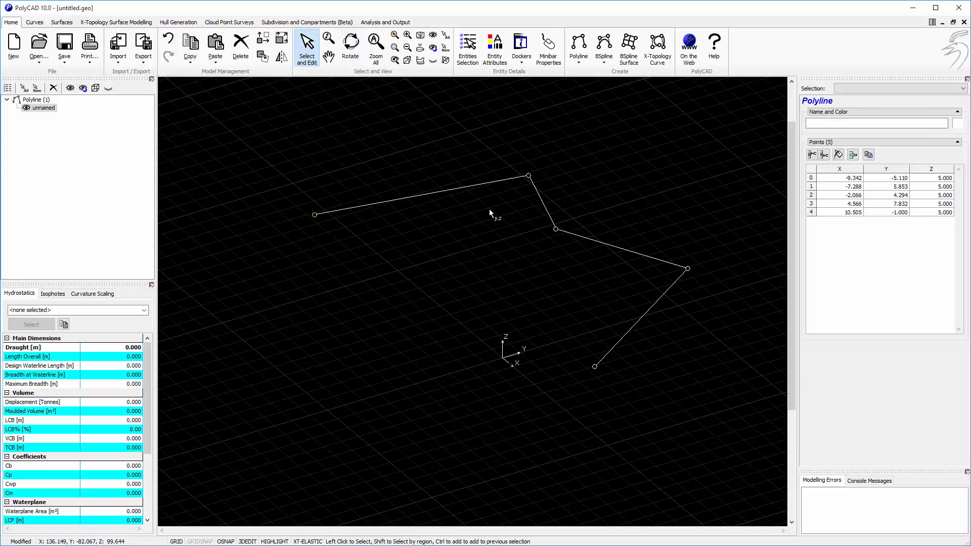
mouse_move(487, 213)
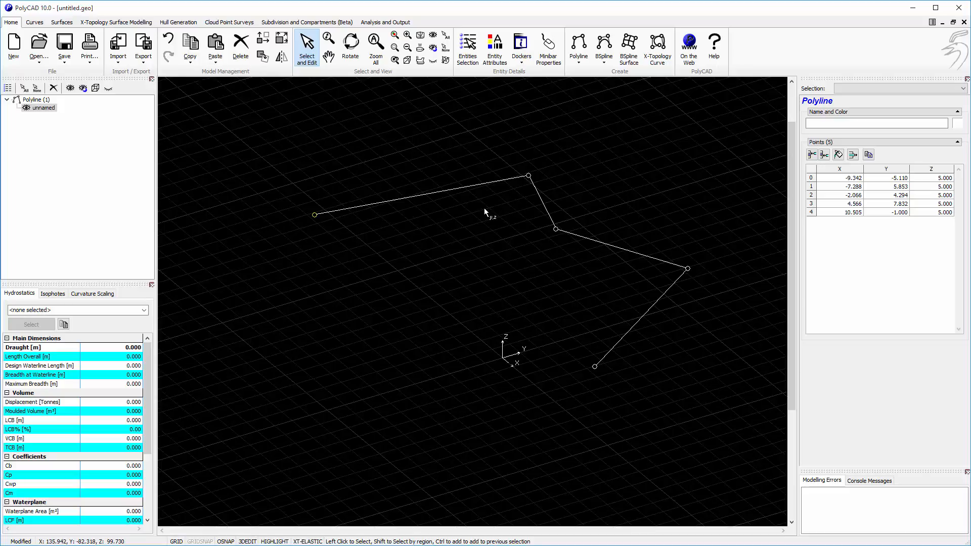
mouse_move(571, 199)
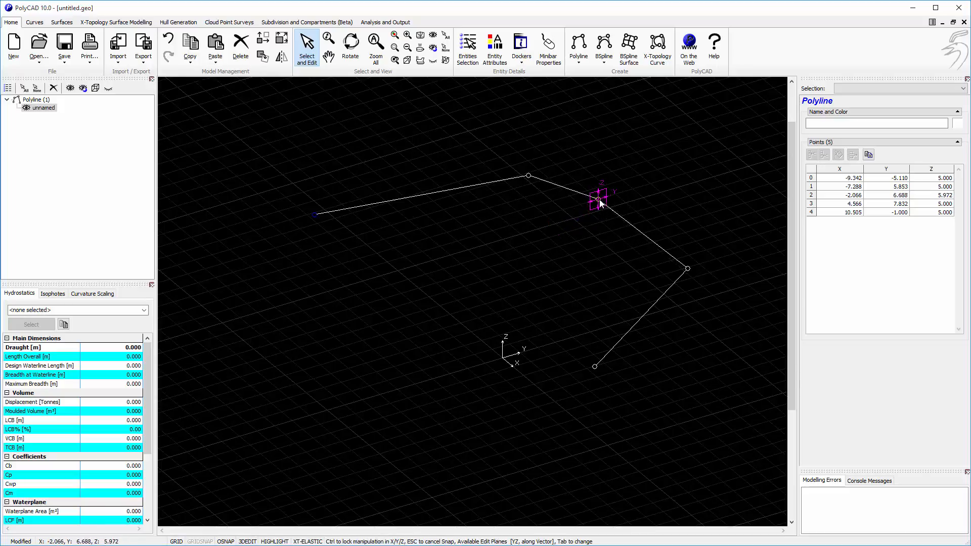
left_click_drag(601, 203, 486, 242)
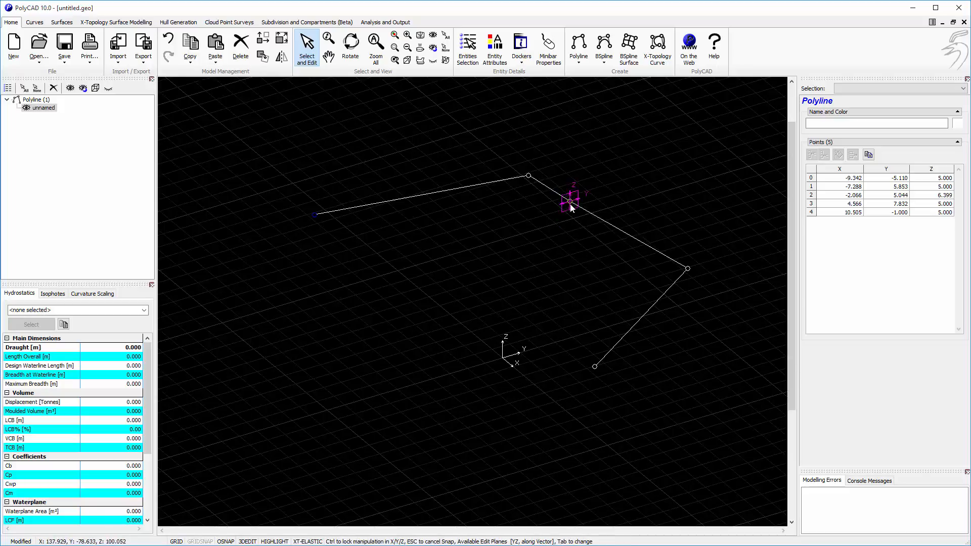
left_click_drag(570, 201, 581, 215)
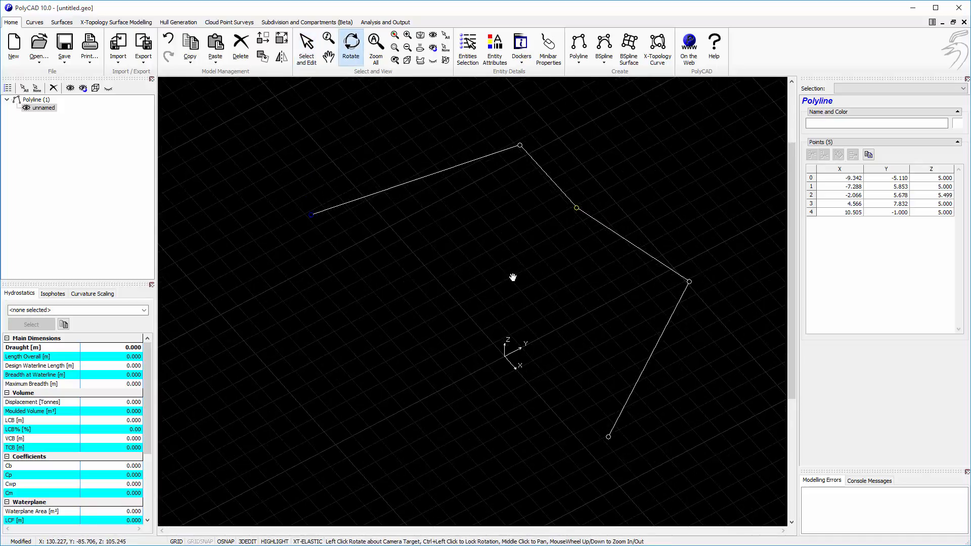
Drag the middle vertex in 3D to about (-2.15, 7.51, 6.12)
left_click(306, 46)
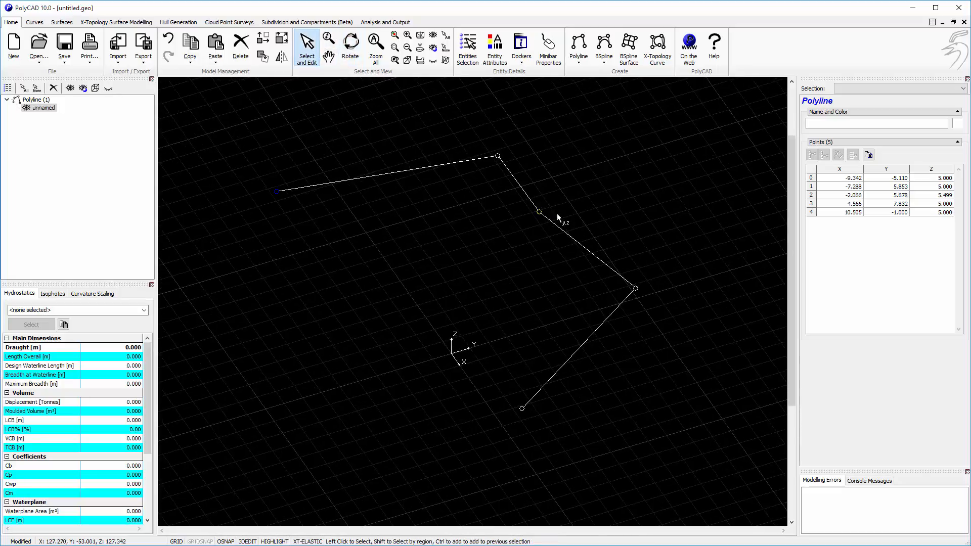
left_click(539, 213)
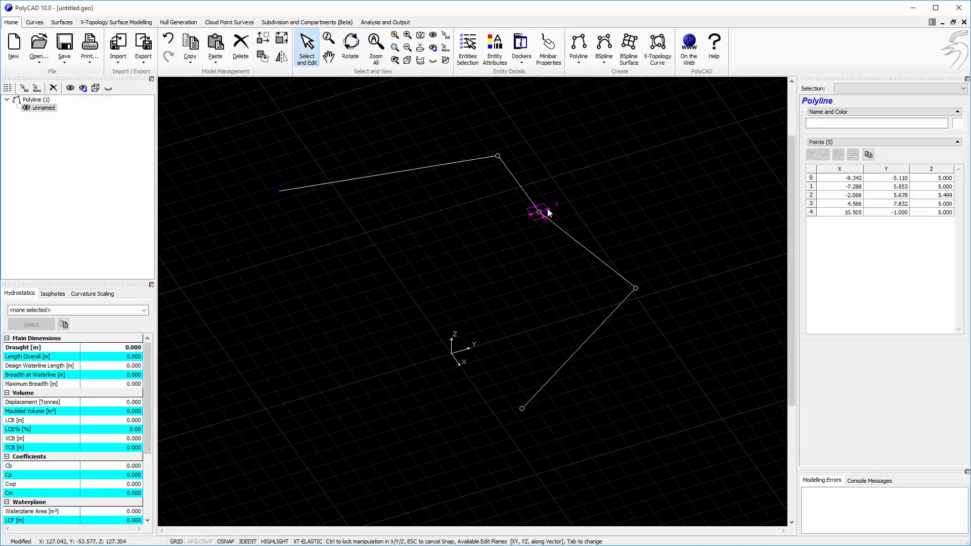
left_click_drag(540, 212, 531, 180)
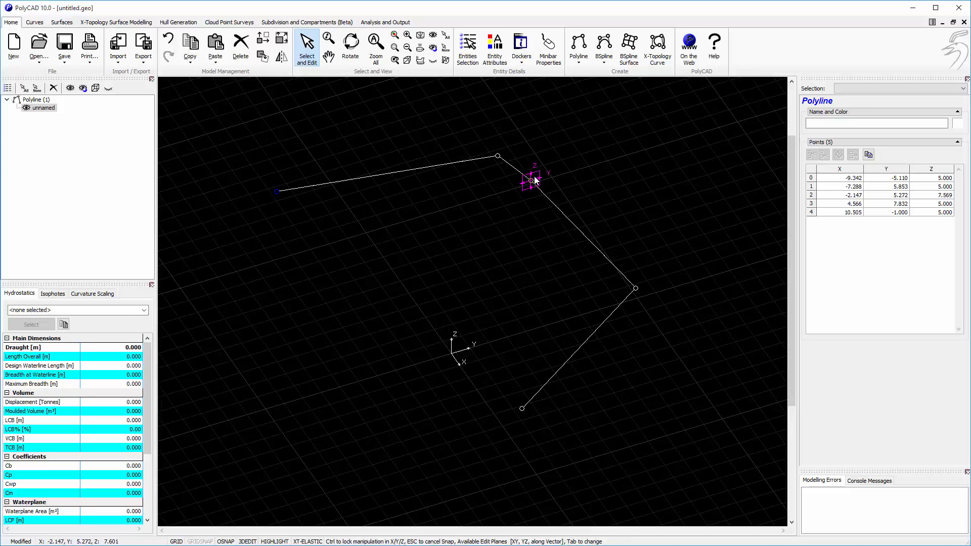
left_click_drag(530, 180, 585, 186)
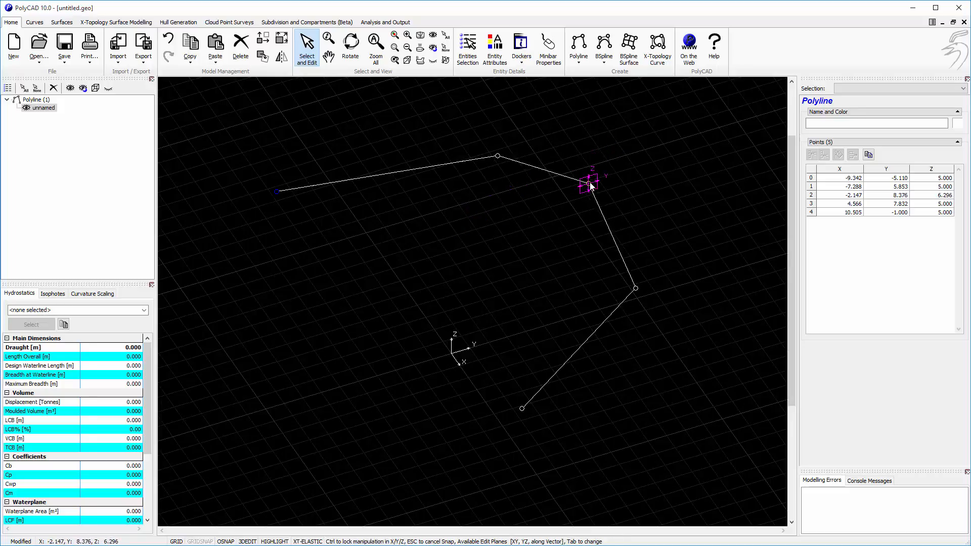
left_click_drag(589, 186, 571, 195)
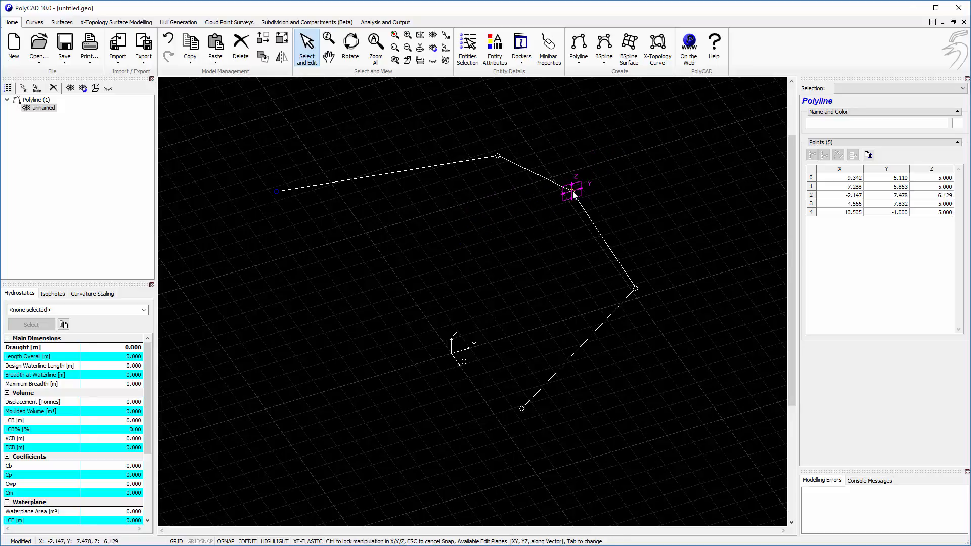
left_click(350, 40)
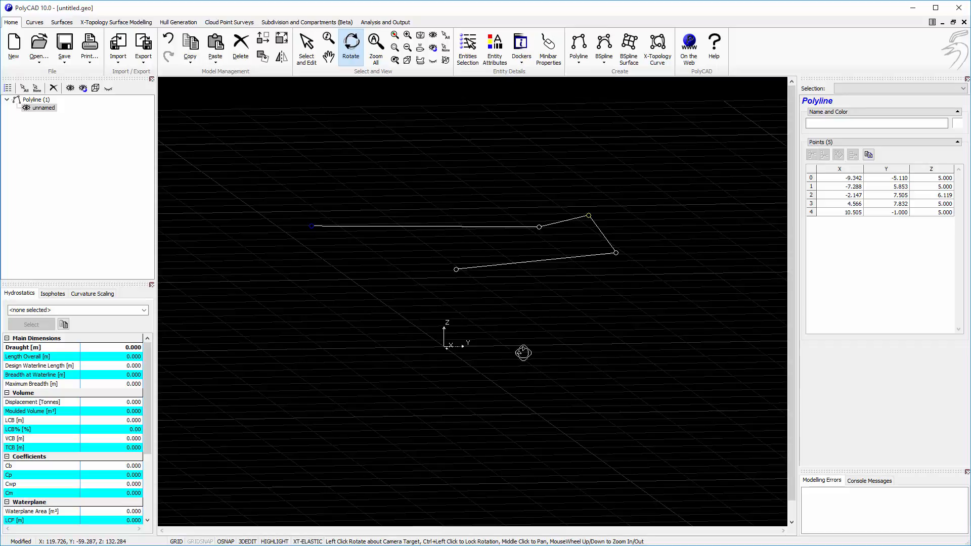
mouse_move(514, 230)
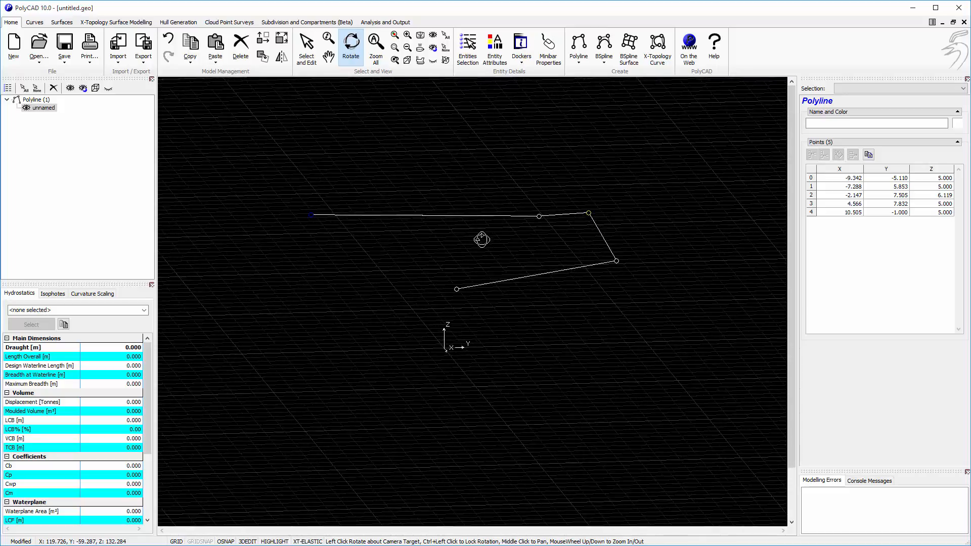
Push the third point outward until Y reads about 10.94, keeping Z near 6.11
left_click_drag(482, 240, 548, 263)
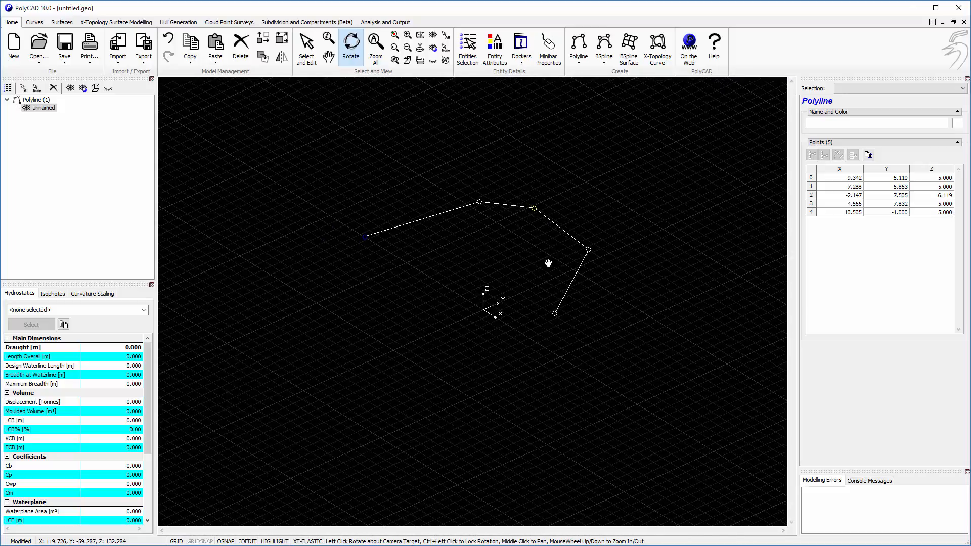
left_click(306, 46)
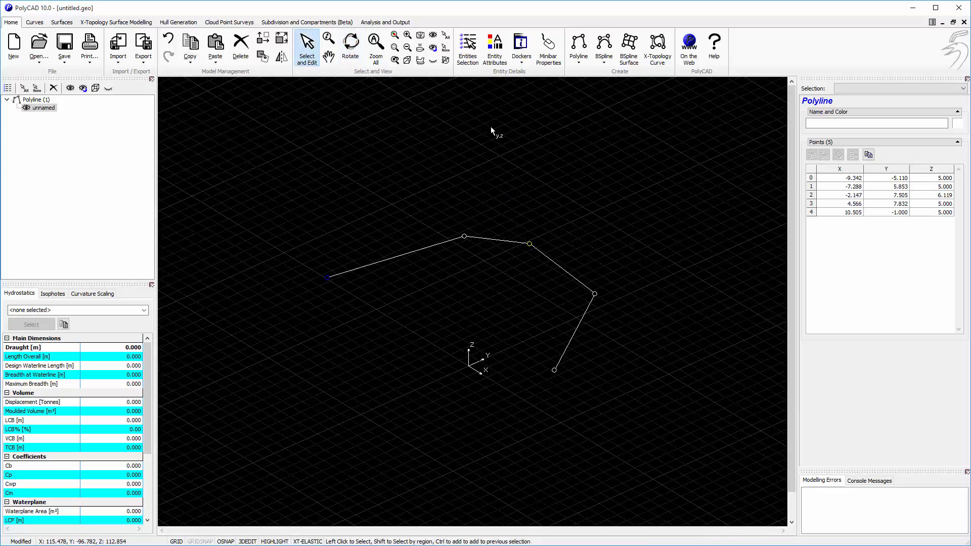
mouse_move(529, 246)
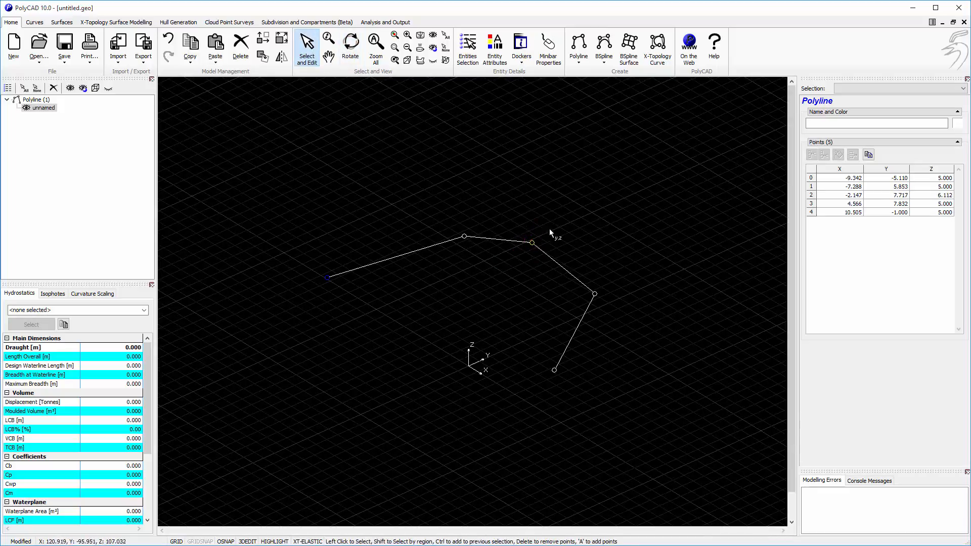
left_click_drag(531, 243, 520, 236)
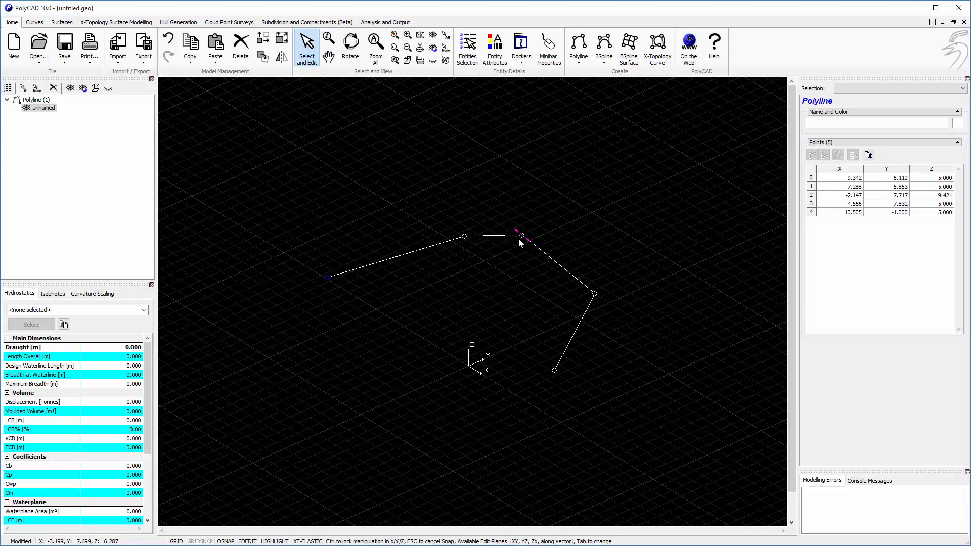
left_click_drag(521, 235, 579, 218)
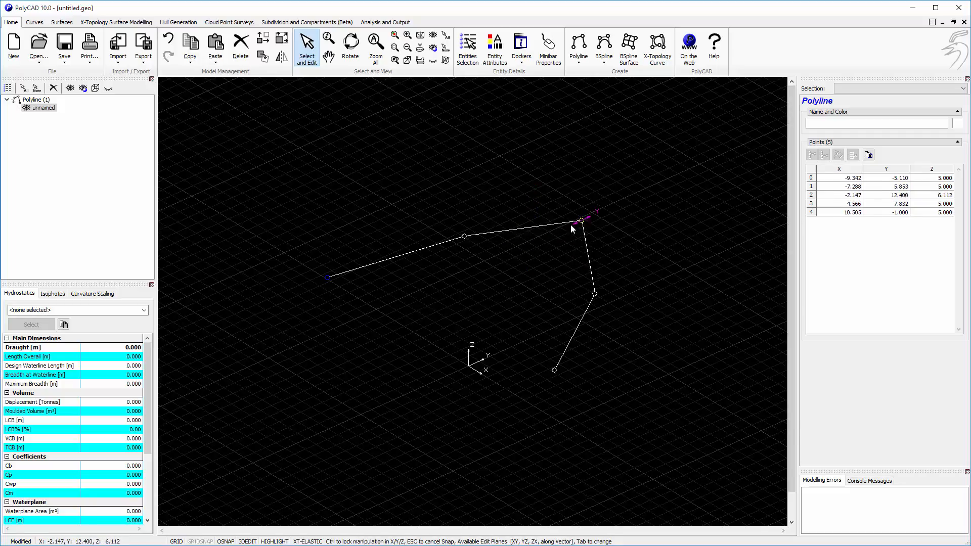
left_click_drag(582, 220, 538, 248)
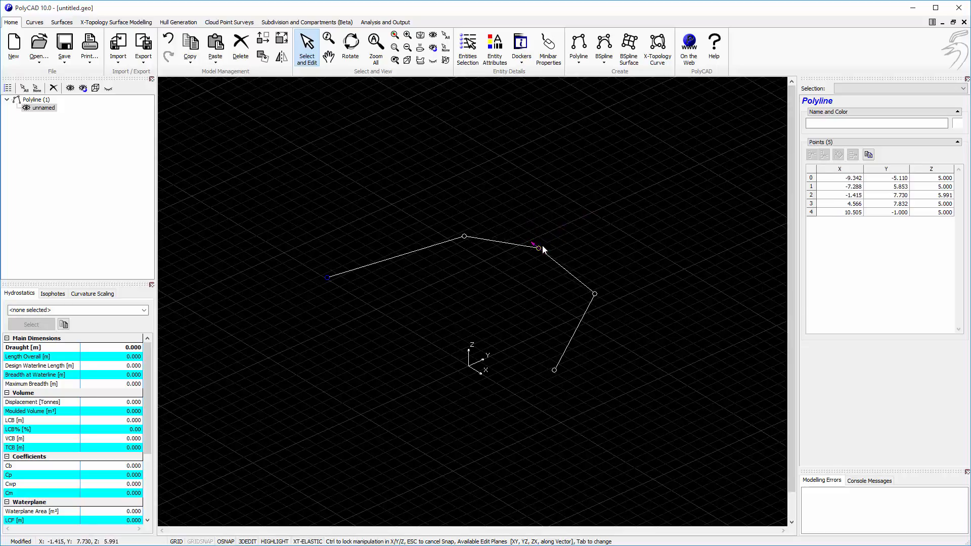
left_click_drag(537, 247, 566, 227)
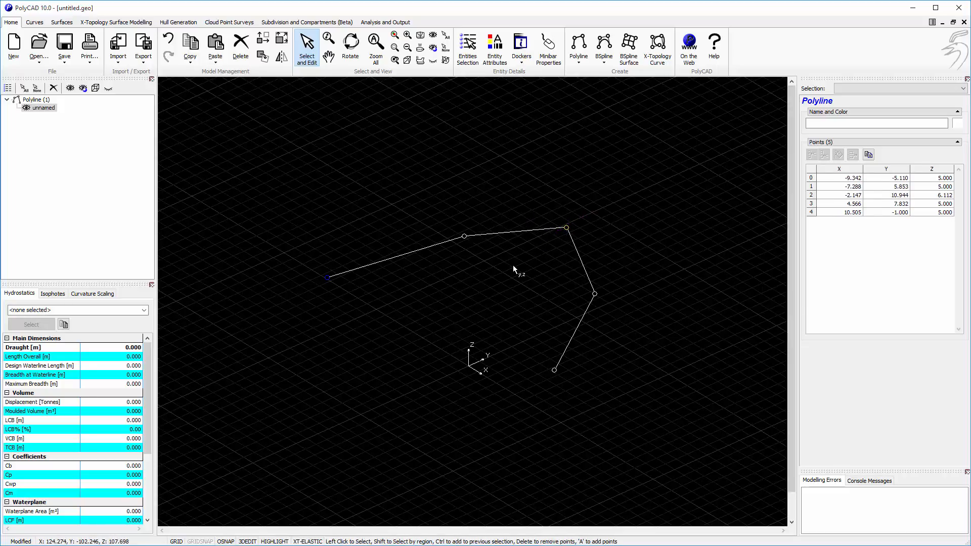
mouse_move(629, 47)
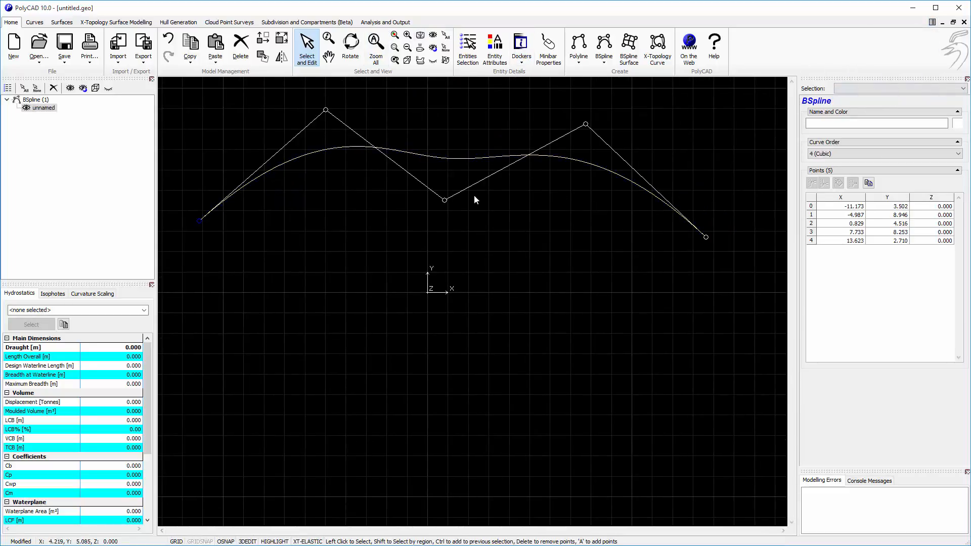
Lower the first B-spline's middle control point and begin a second B-spline beneath it
left_click_drag(444, 200, 436, 220)
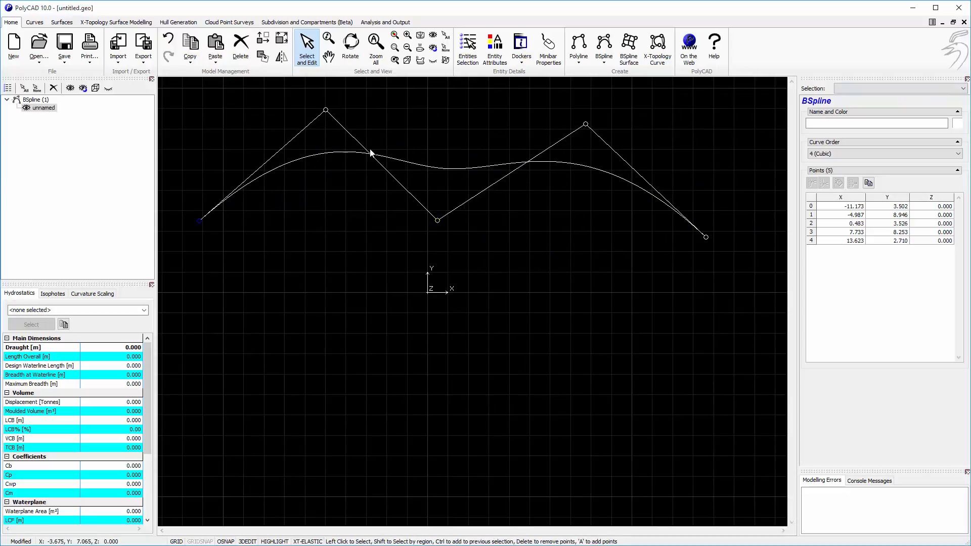
left_click(604, 43)
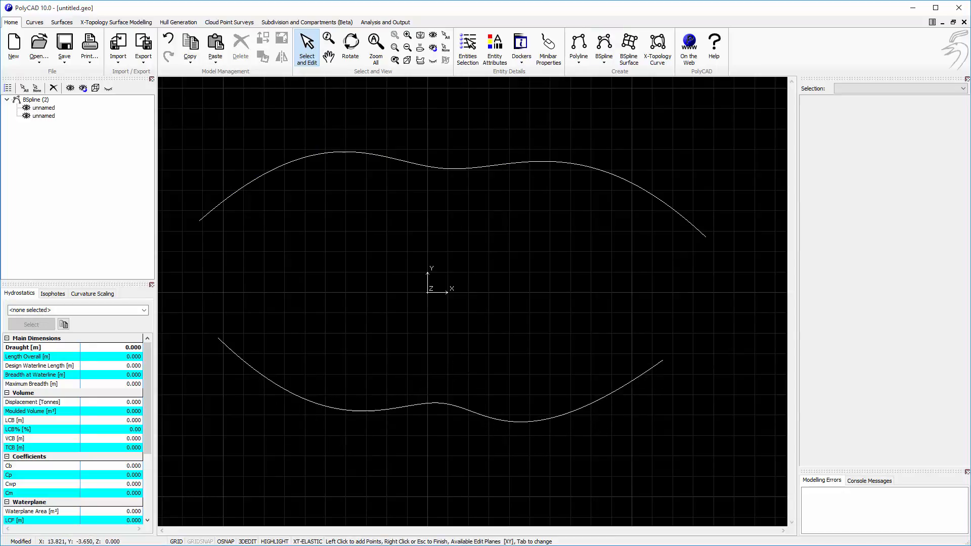
left_click(350, 41)
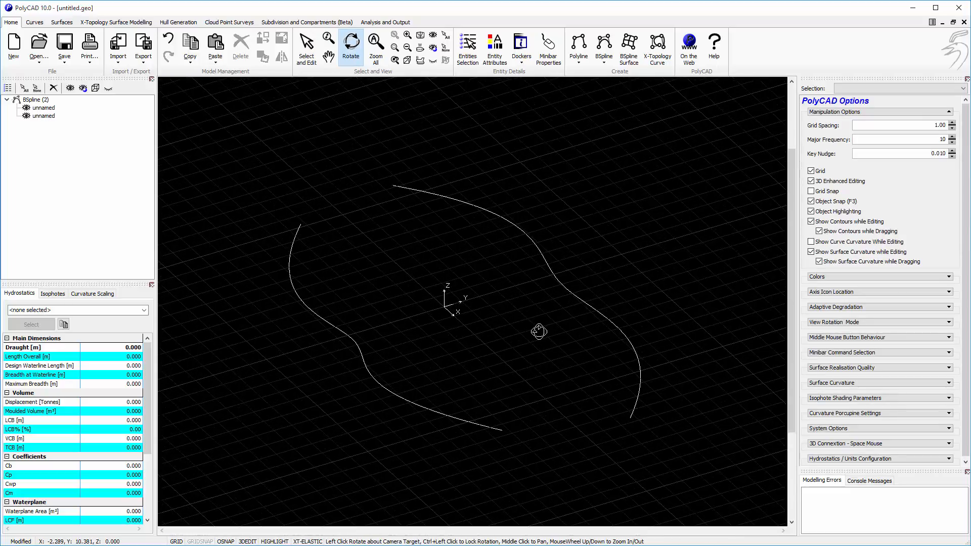
Draw a wavy middle B-spline in the YZ plane and a curve starting on the left curve
left_click(306, 43)
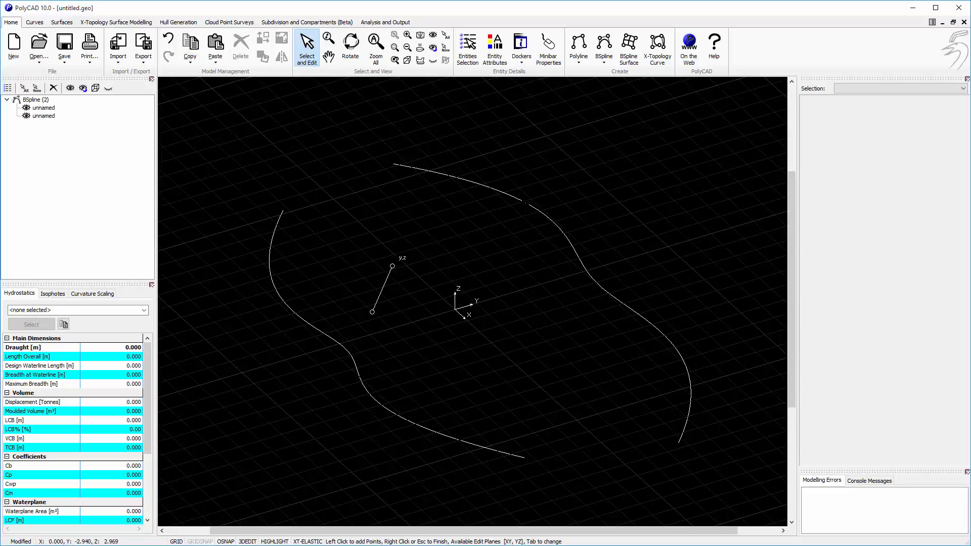
left_click(516, 288)
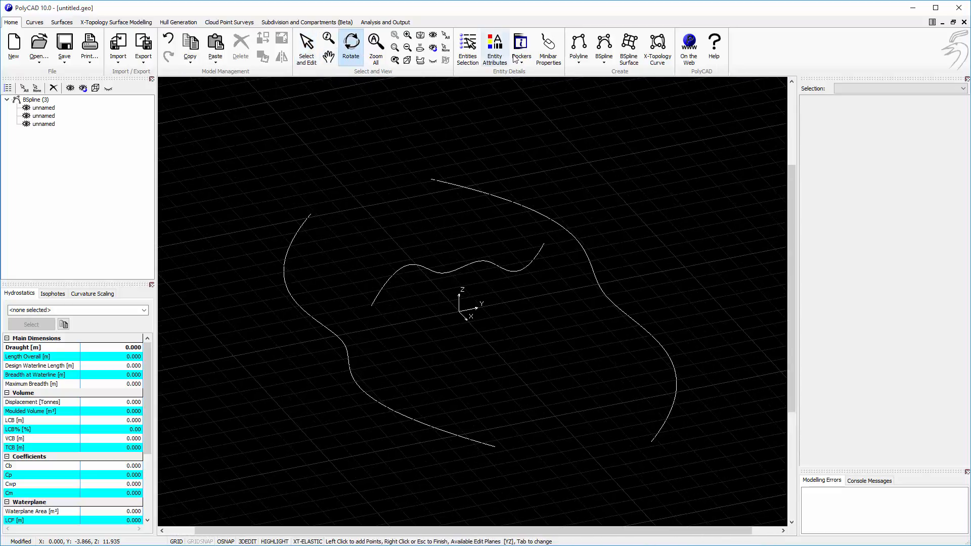
left_click(306, 43)
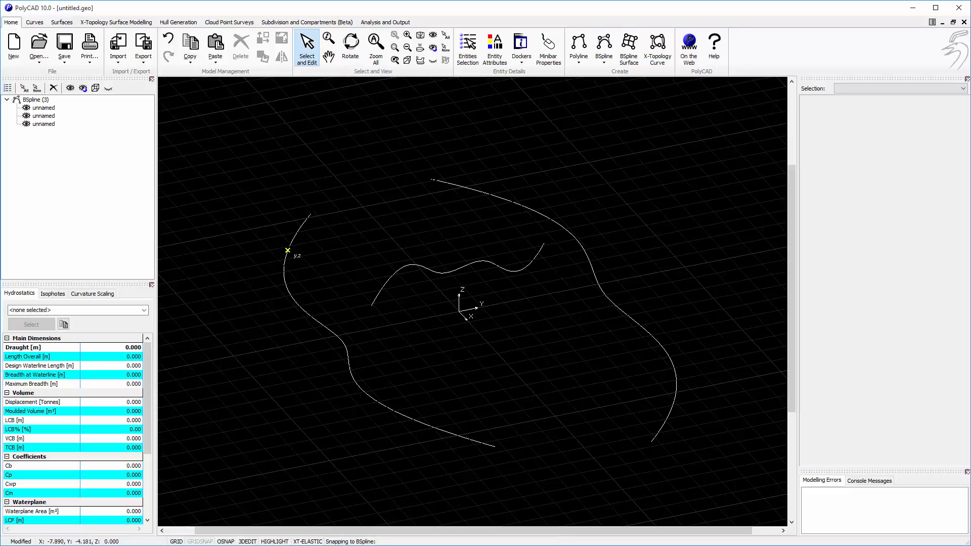
left_click(345, 191)
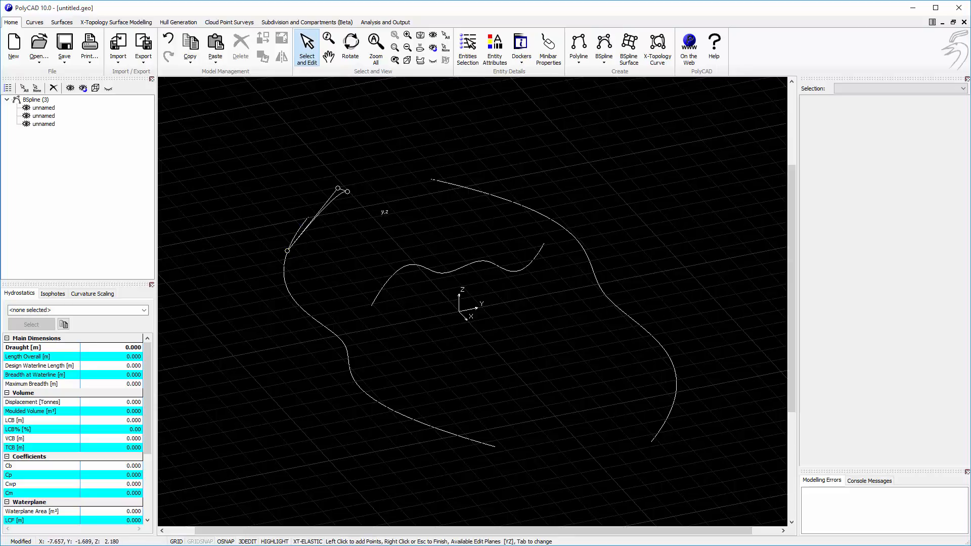
left_click(528, 208)
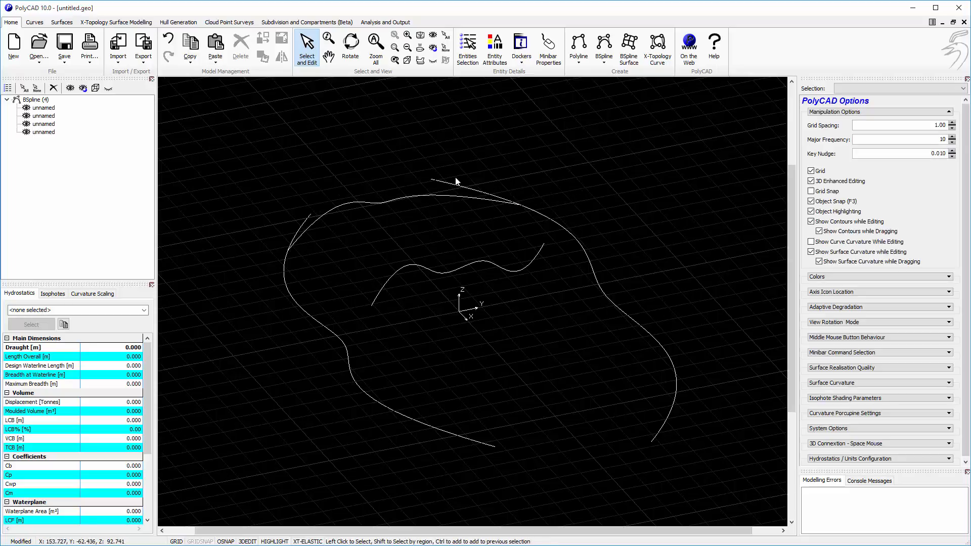
left_click(431, 182)
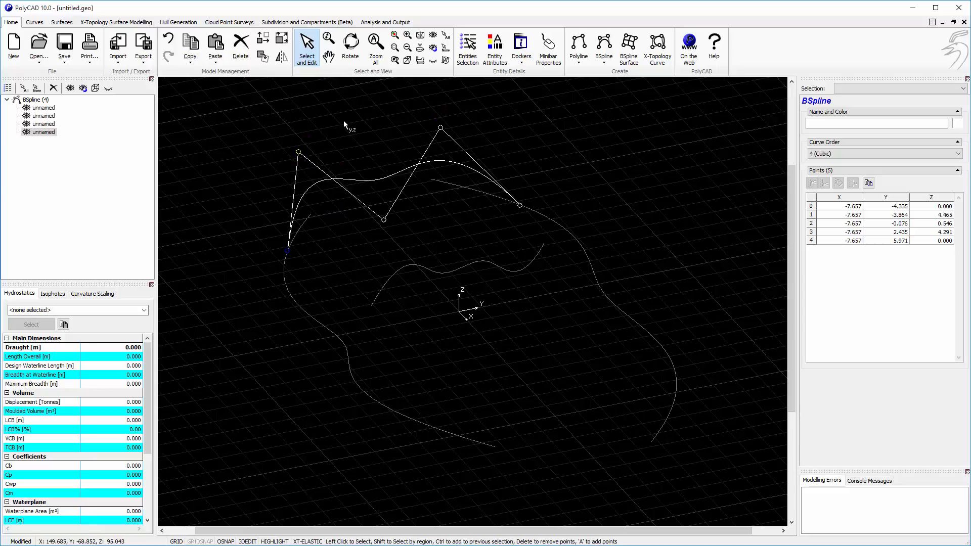
left_click(350, 42)
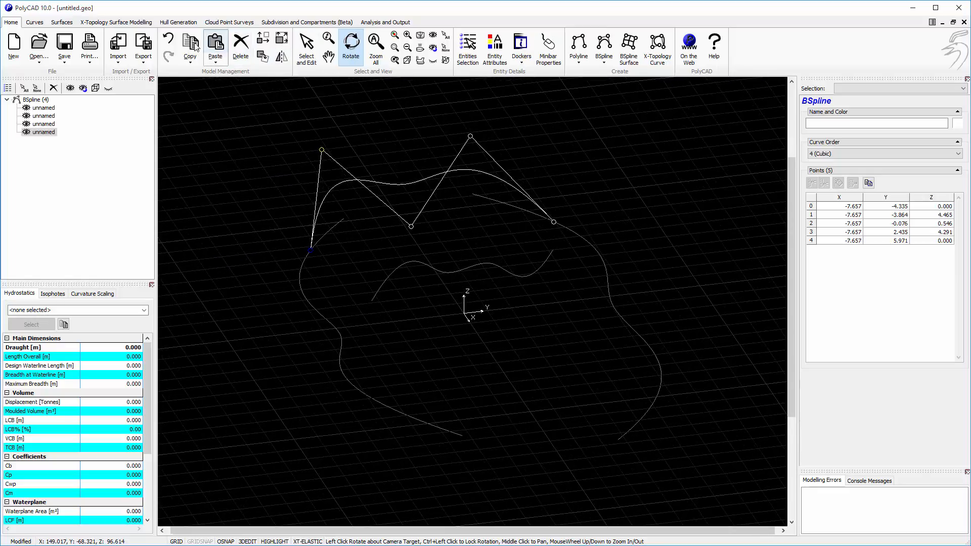
left_click(306, 46)
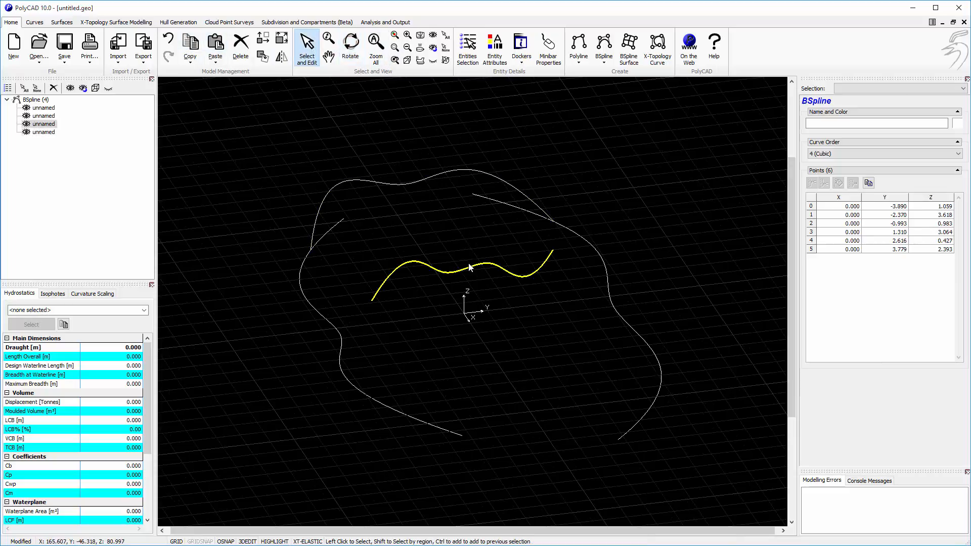
Turn on Show Curvature for the middle wavy B-spline and select it for point editing
right_click(469, 268)
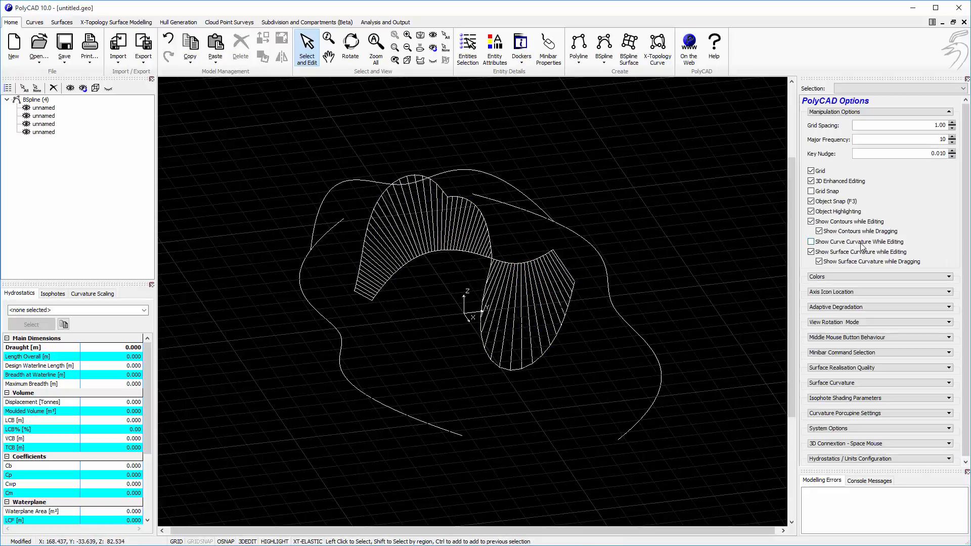
left_click(812, 241)
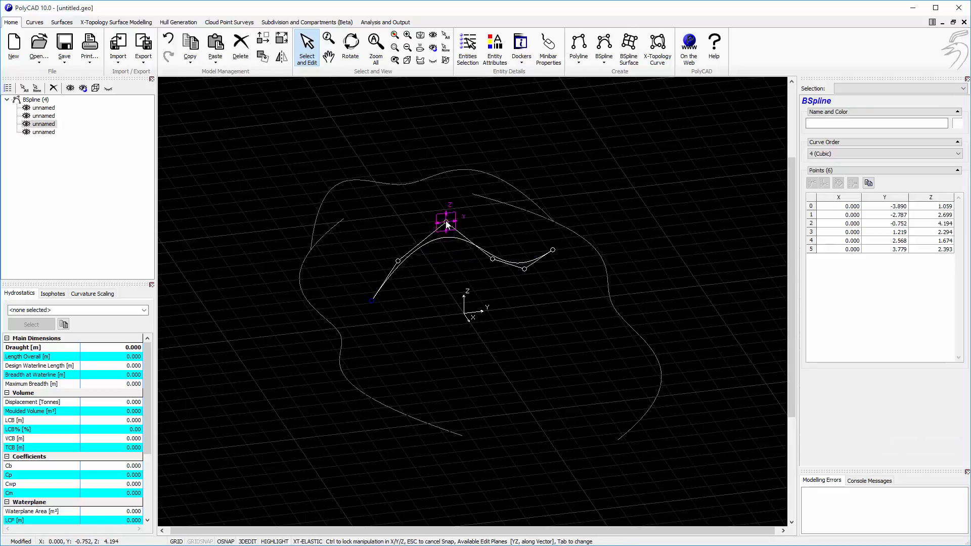
Drag the middle curve's fourth control point down to about Z 1.91 and open its actions
left_click_drag(446, 223, 480, 276)
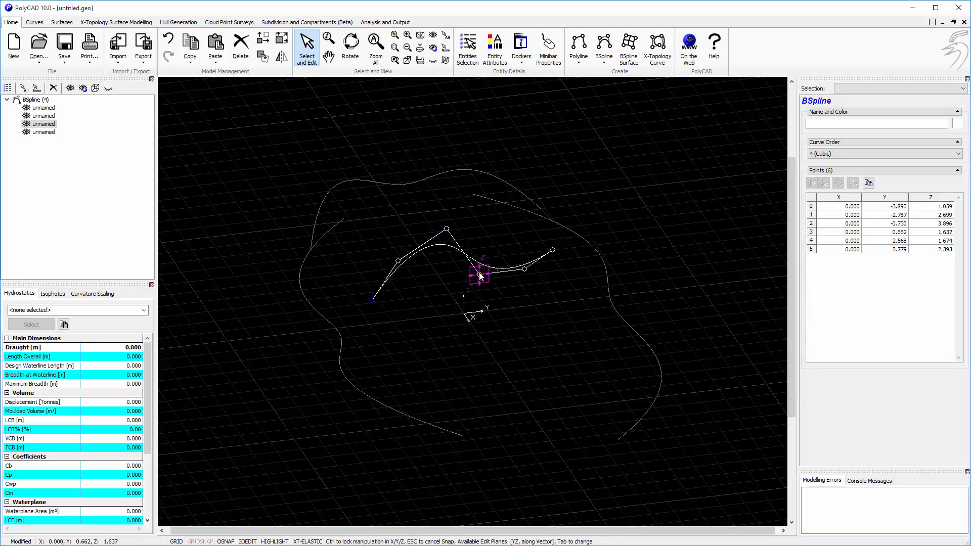
right_click(480, 275)
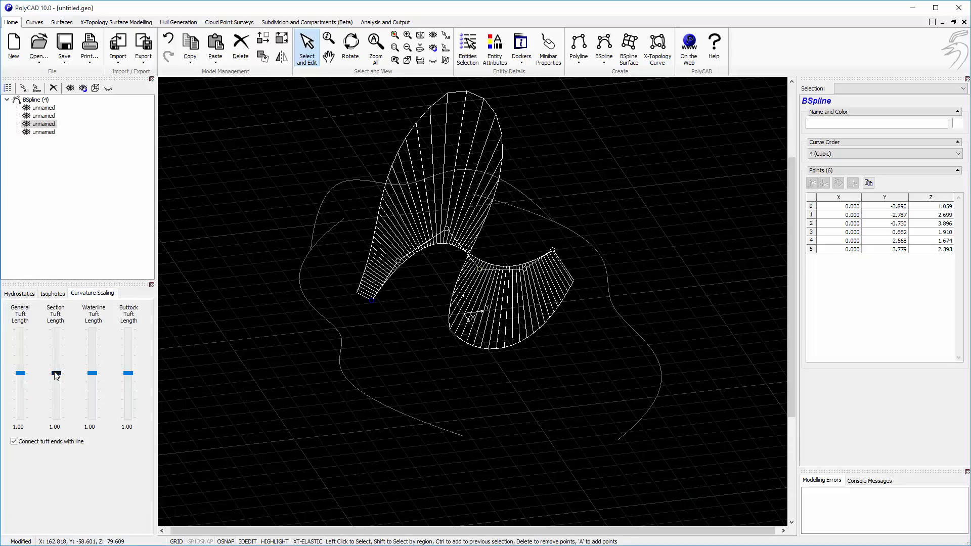
Adjust the Section Tuft Length slider through 3.52 and 0.71, settling at 0.64
left_click_drag(55, 373, 55, 384)
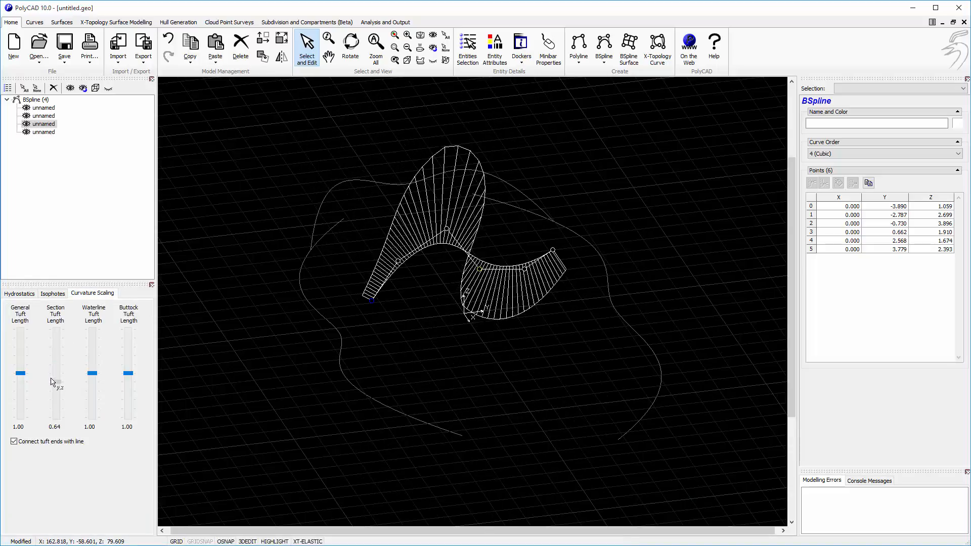
left_click_drag(55, 382, 55, 373)
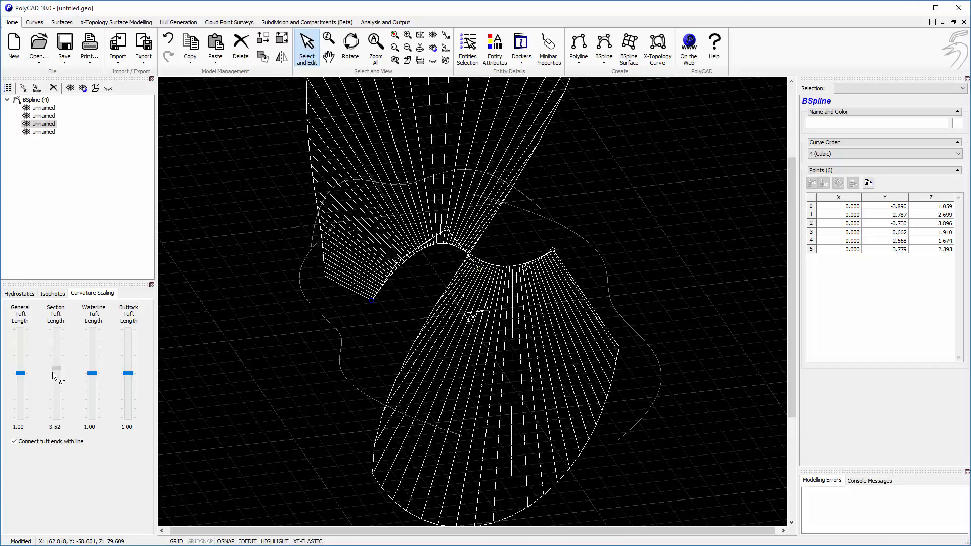
left_click_drag(55, 373, 56, 396)
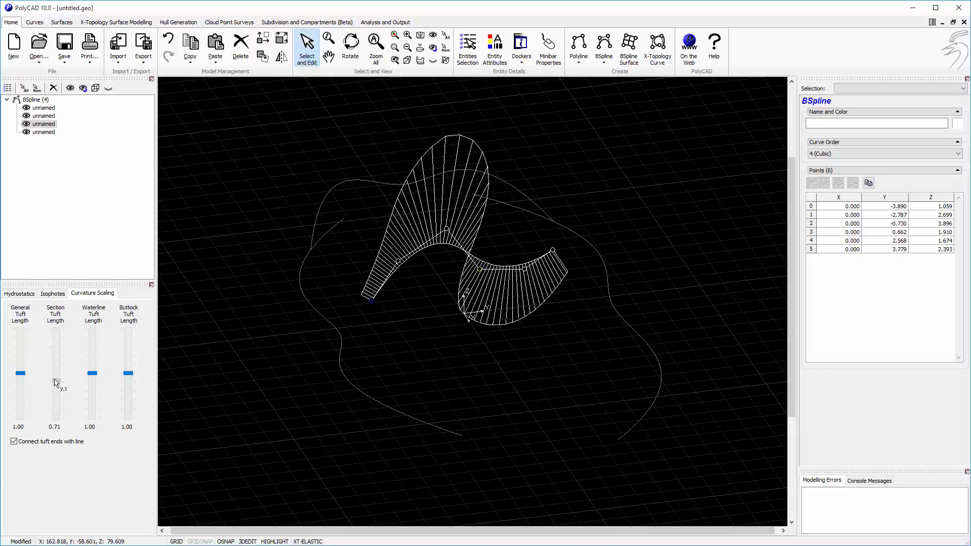
left_click_drag(55, 372, 55, 381)
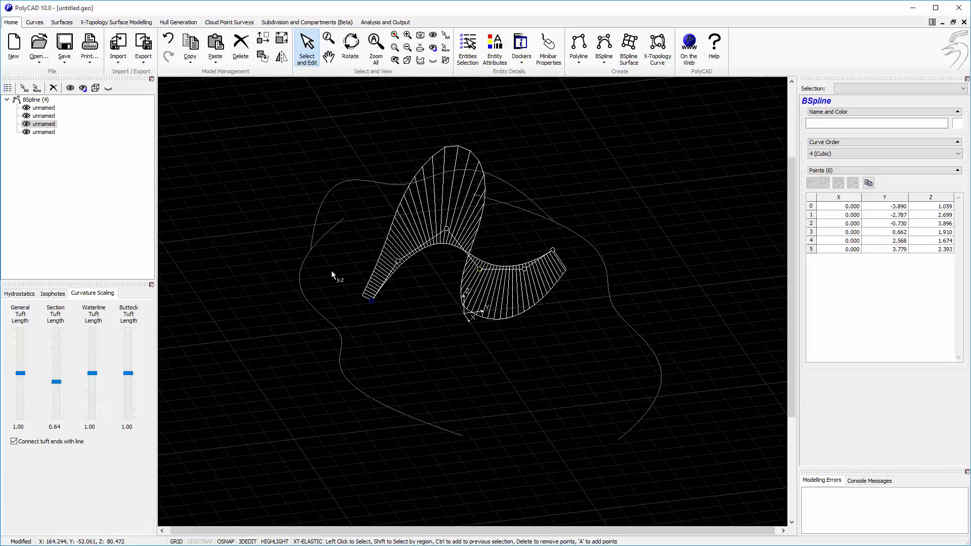
left_click(350, 42)
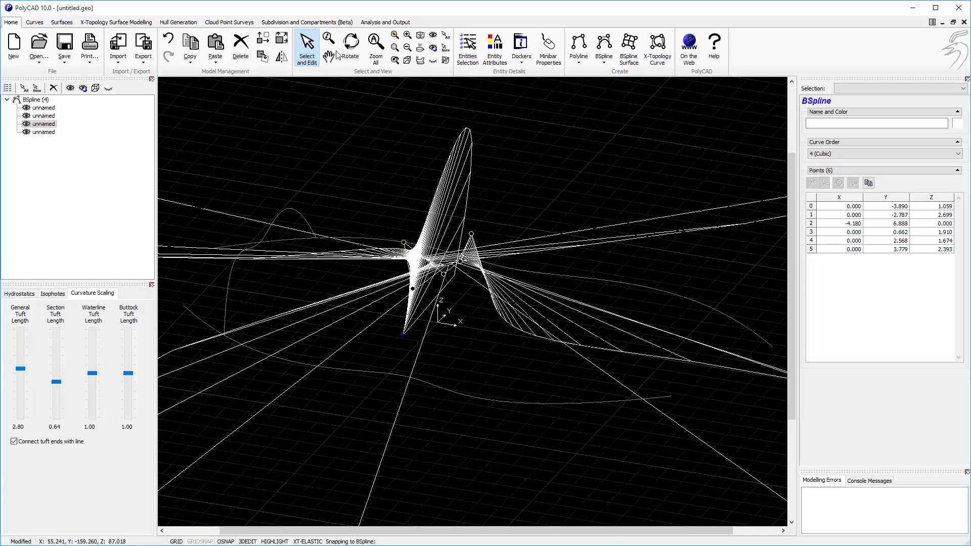
Set General Tuft Length to 2.80 and move the third control point to about (-4.17, -0.67, 0)
left_click(350, 40)
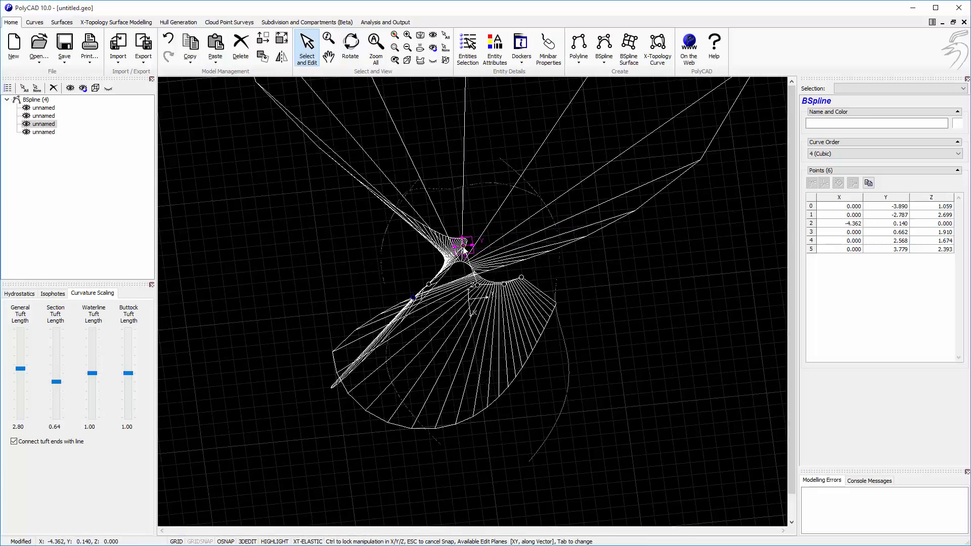
left_click(350, 46)
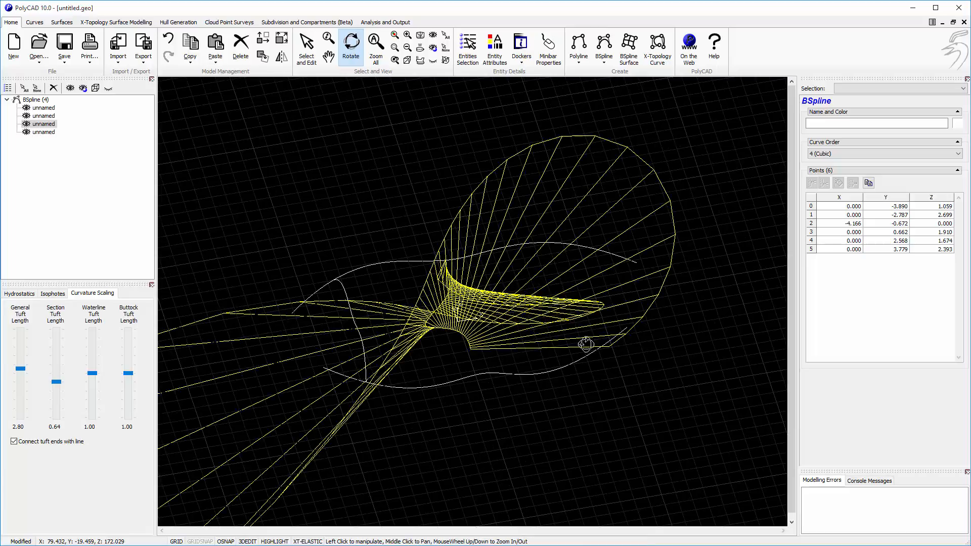
right_click(585, 344)
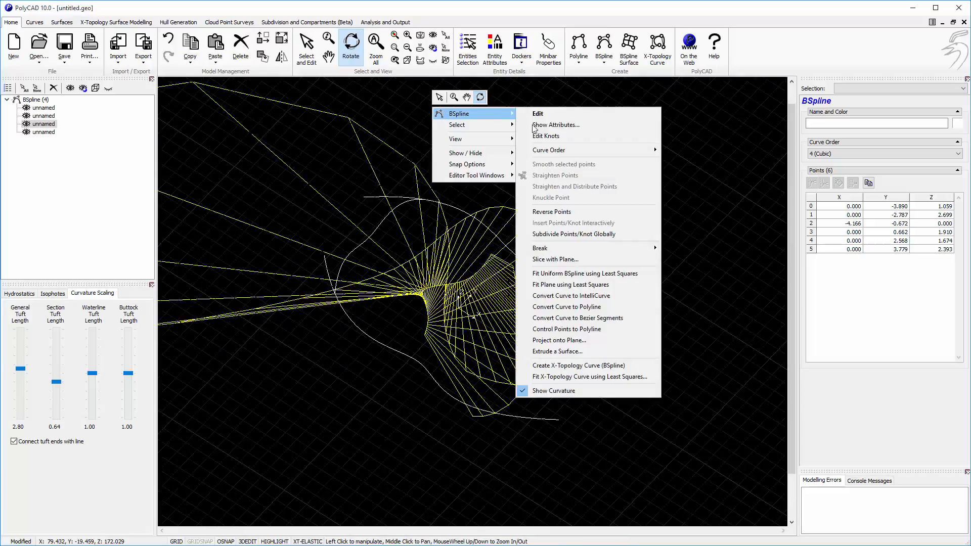